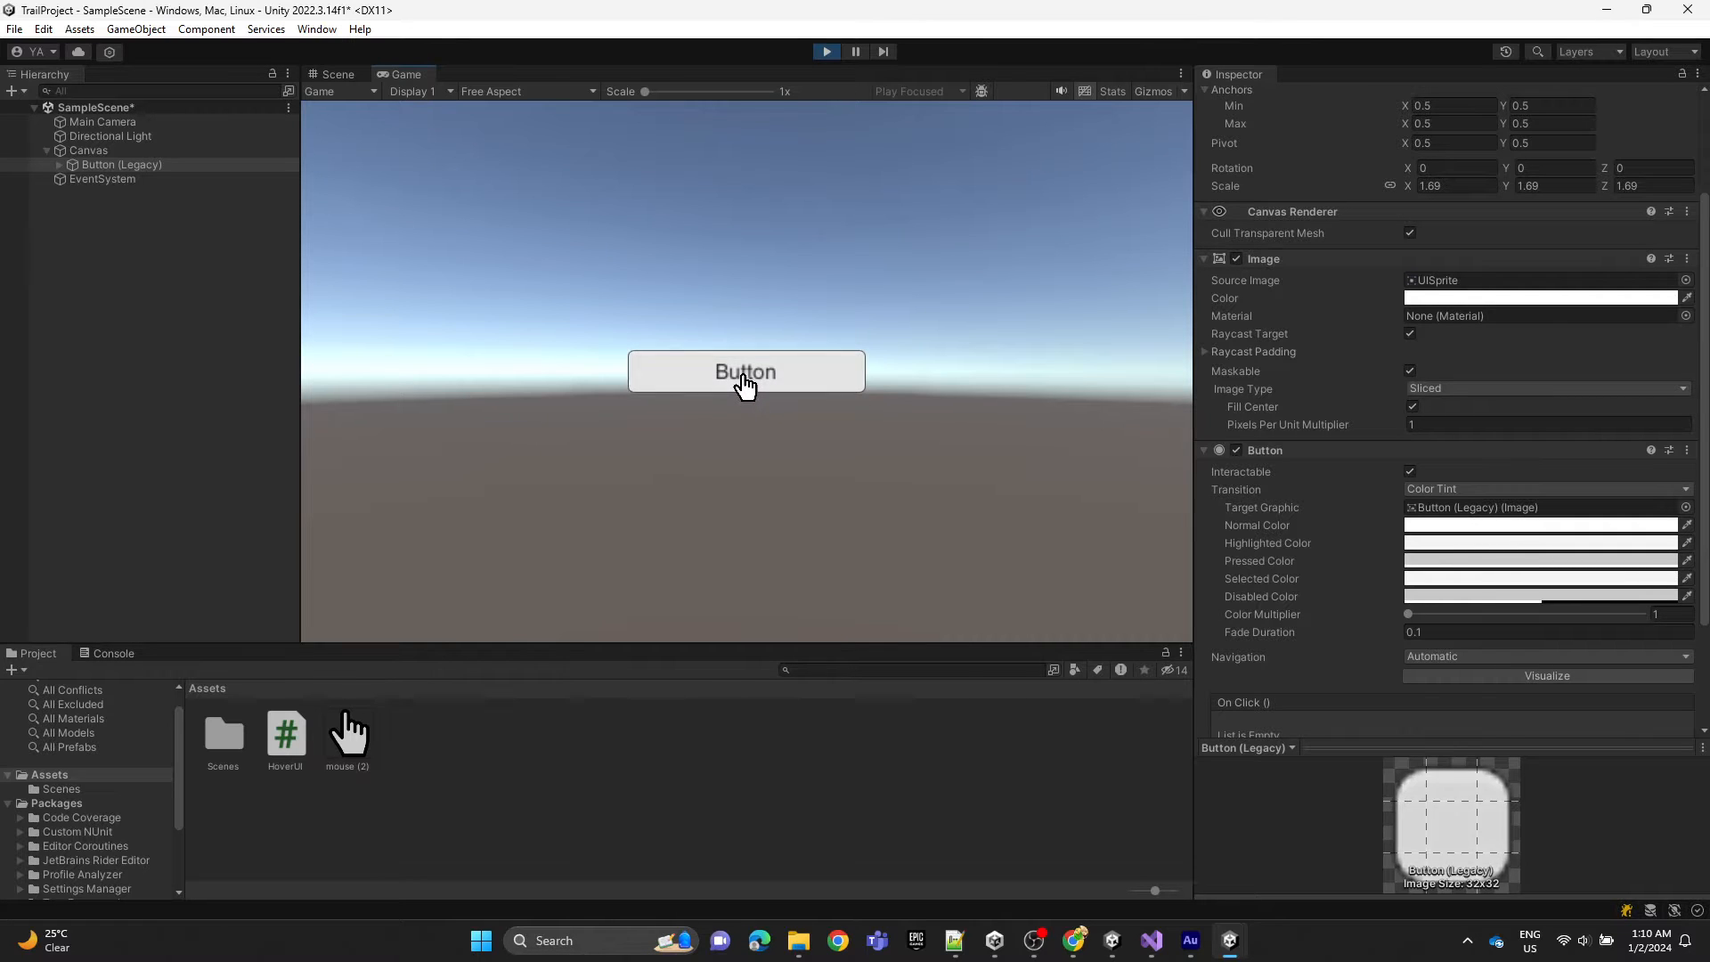
mouse_move(742, 412)
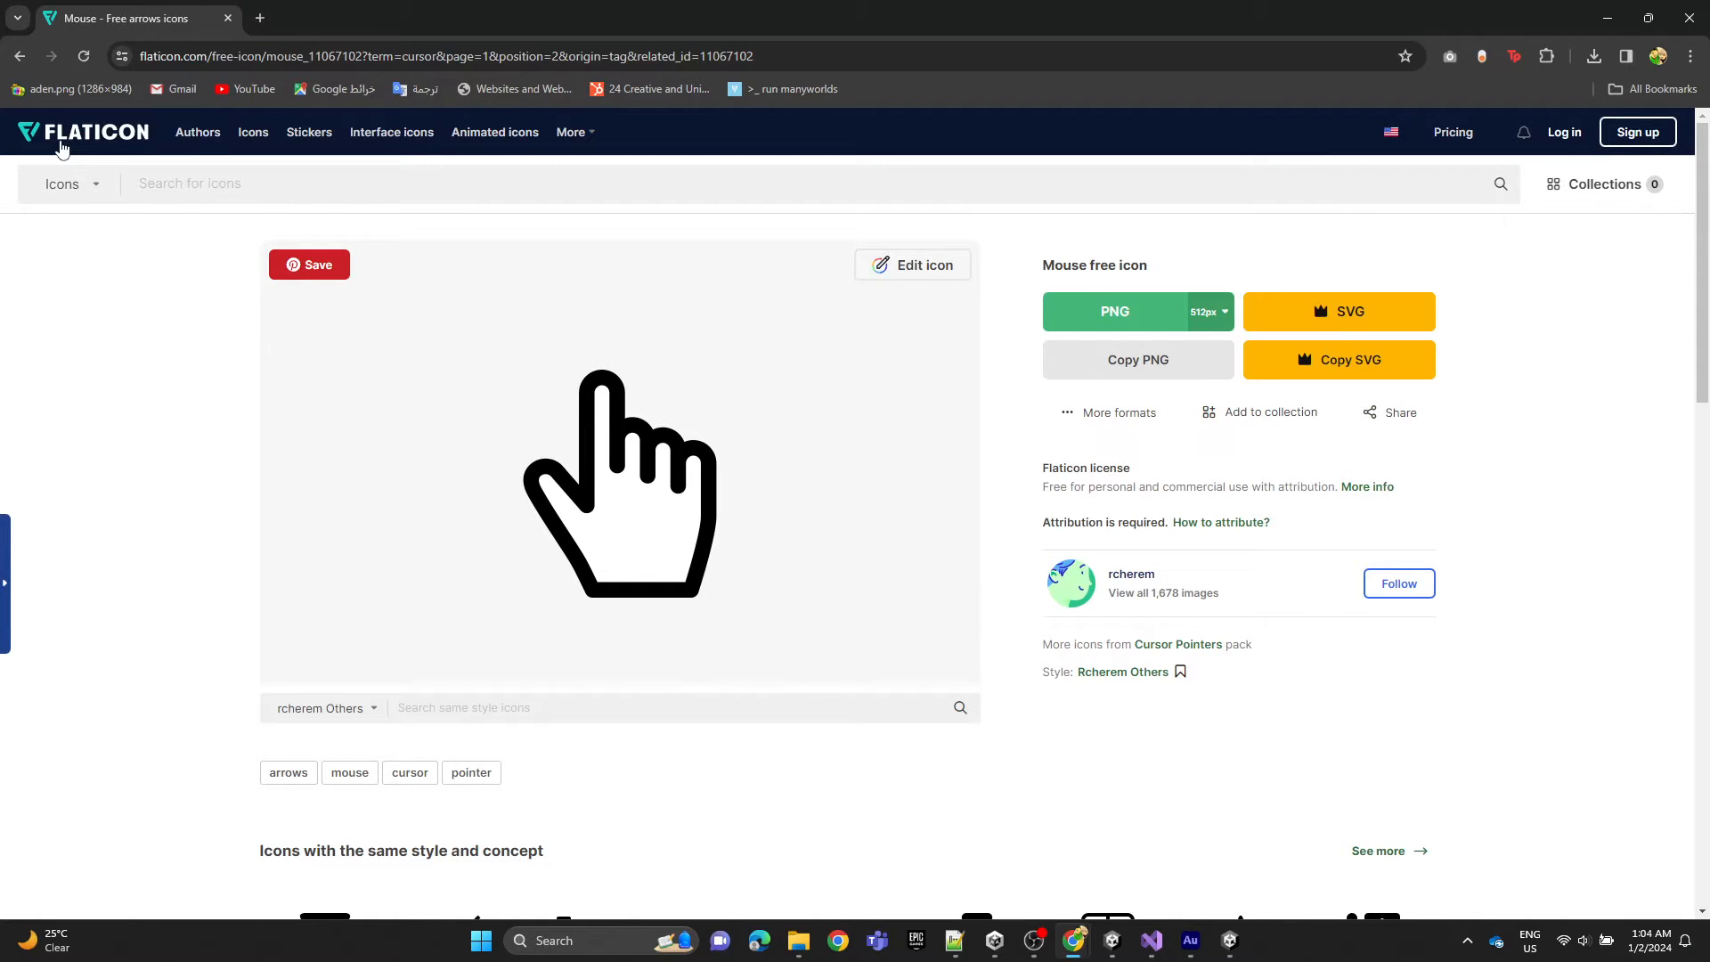
mouse_move(1139, 406)
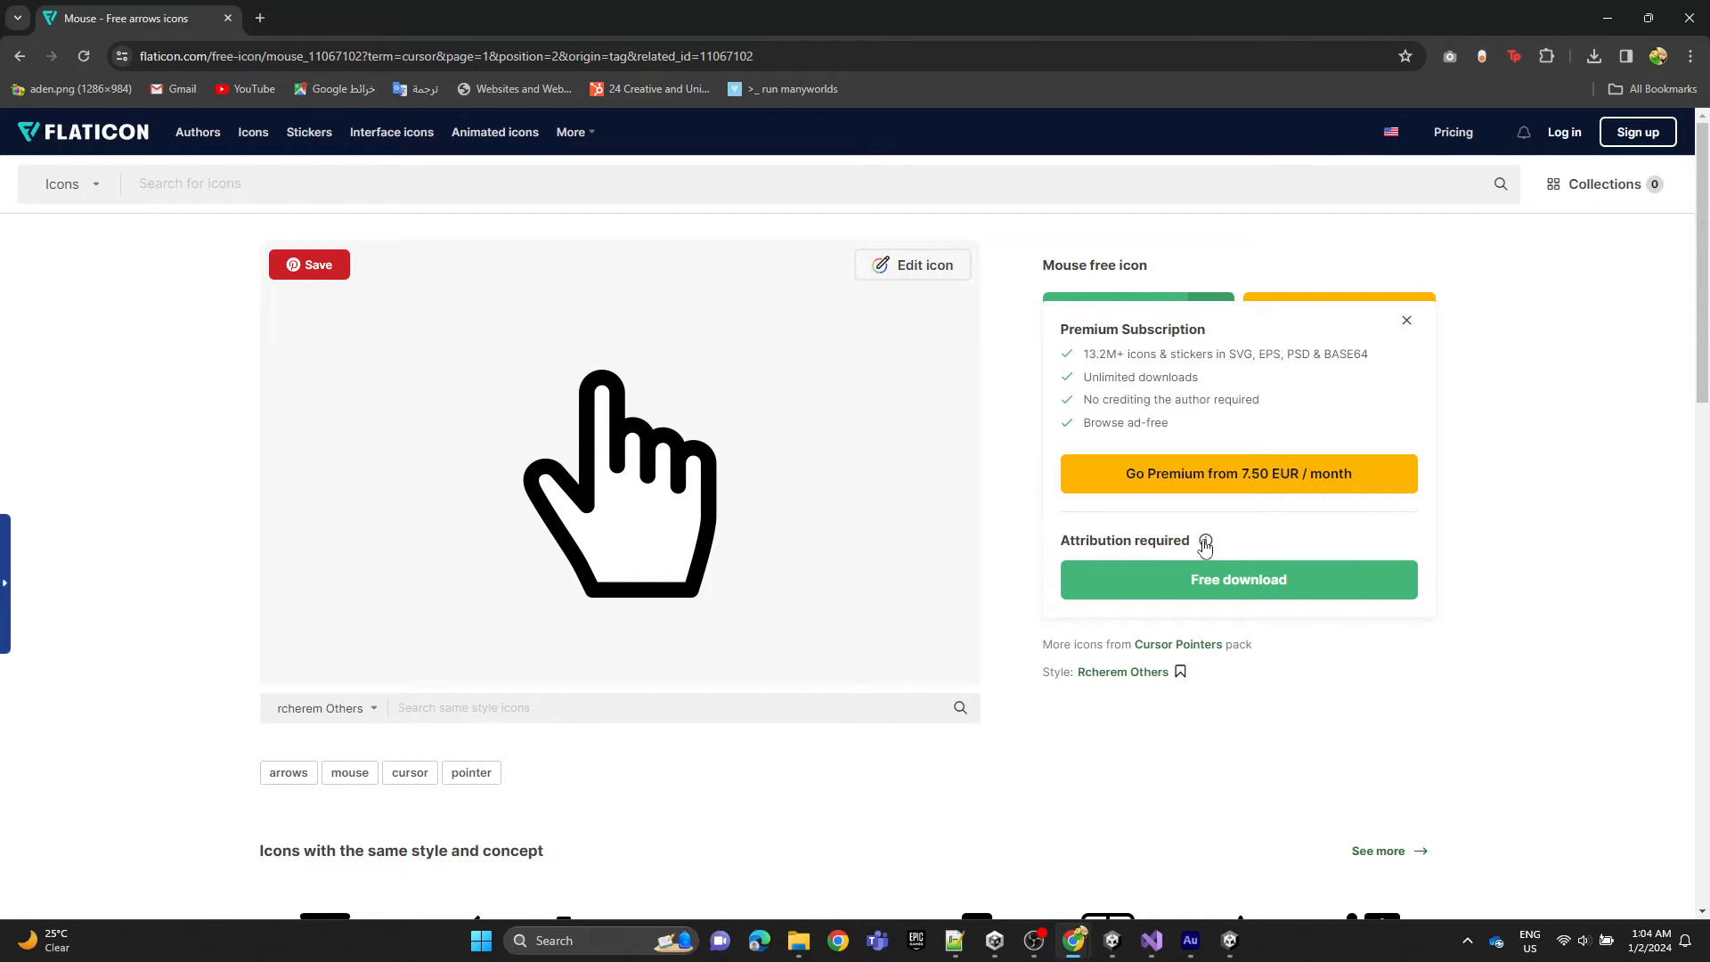
Start the free PNG download of the black hand-pointer mouse icon from Flaticon.
left_click(1238, 579)
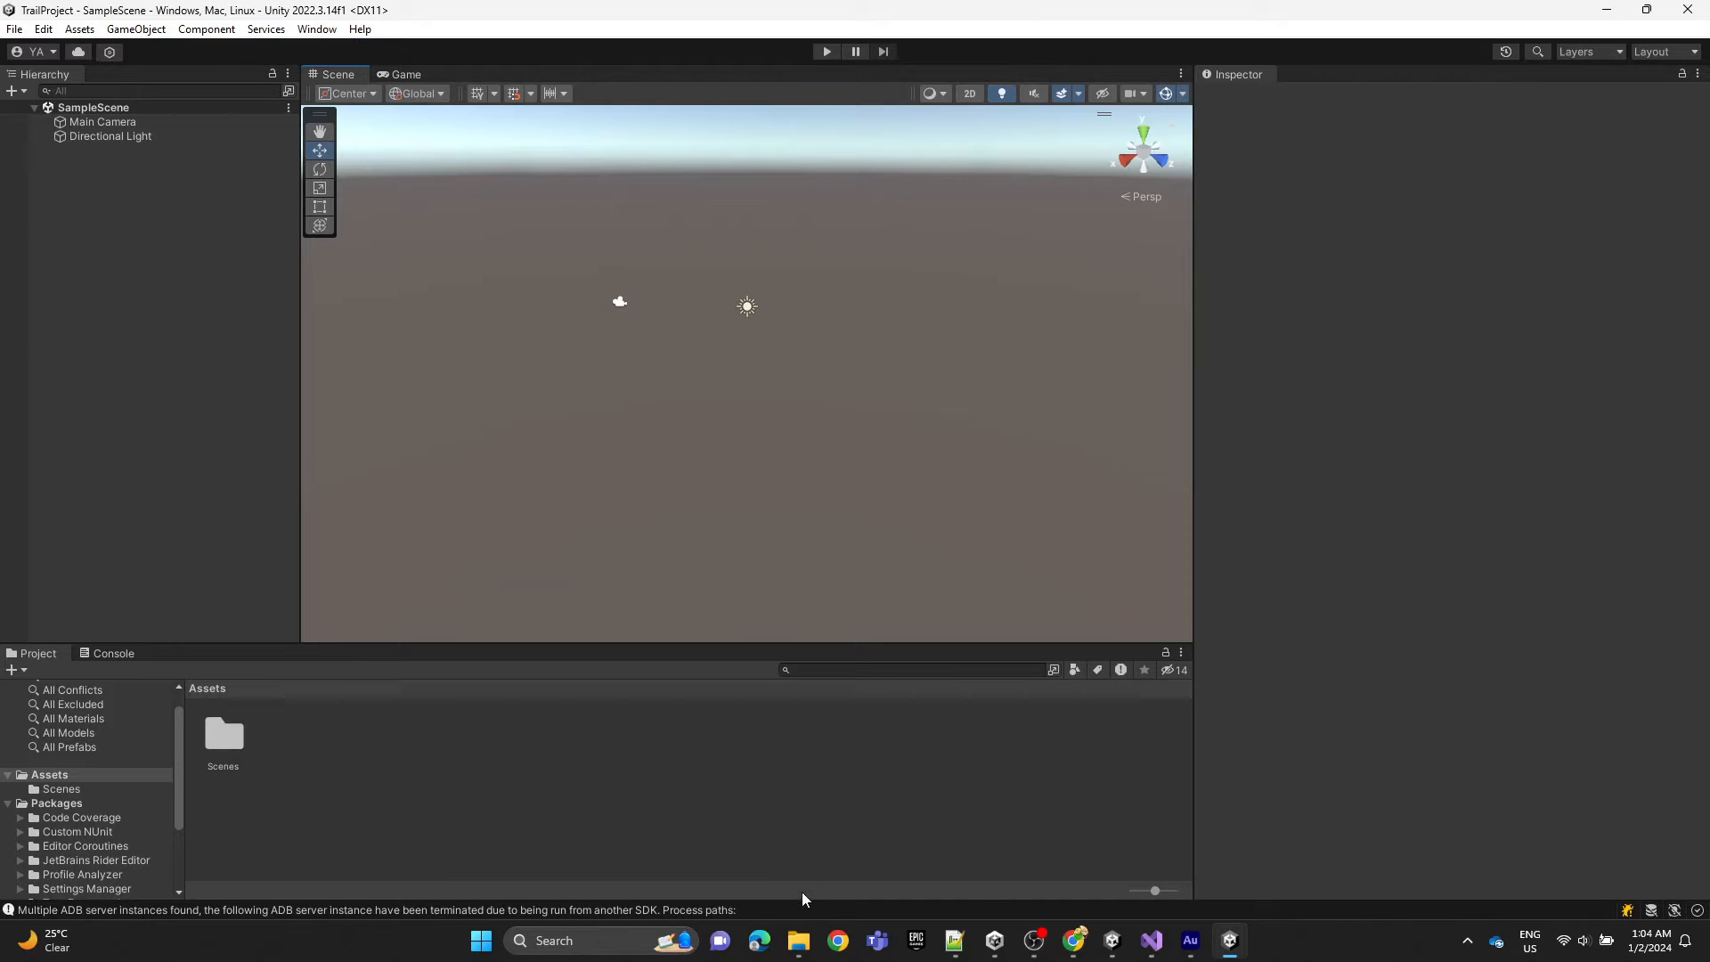
Drag mouse (2).png from Downloads into the Unity project's Assets folder.
left_click(797, 941)
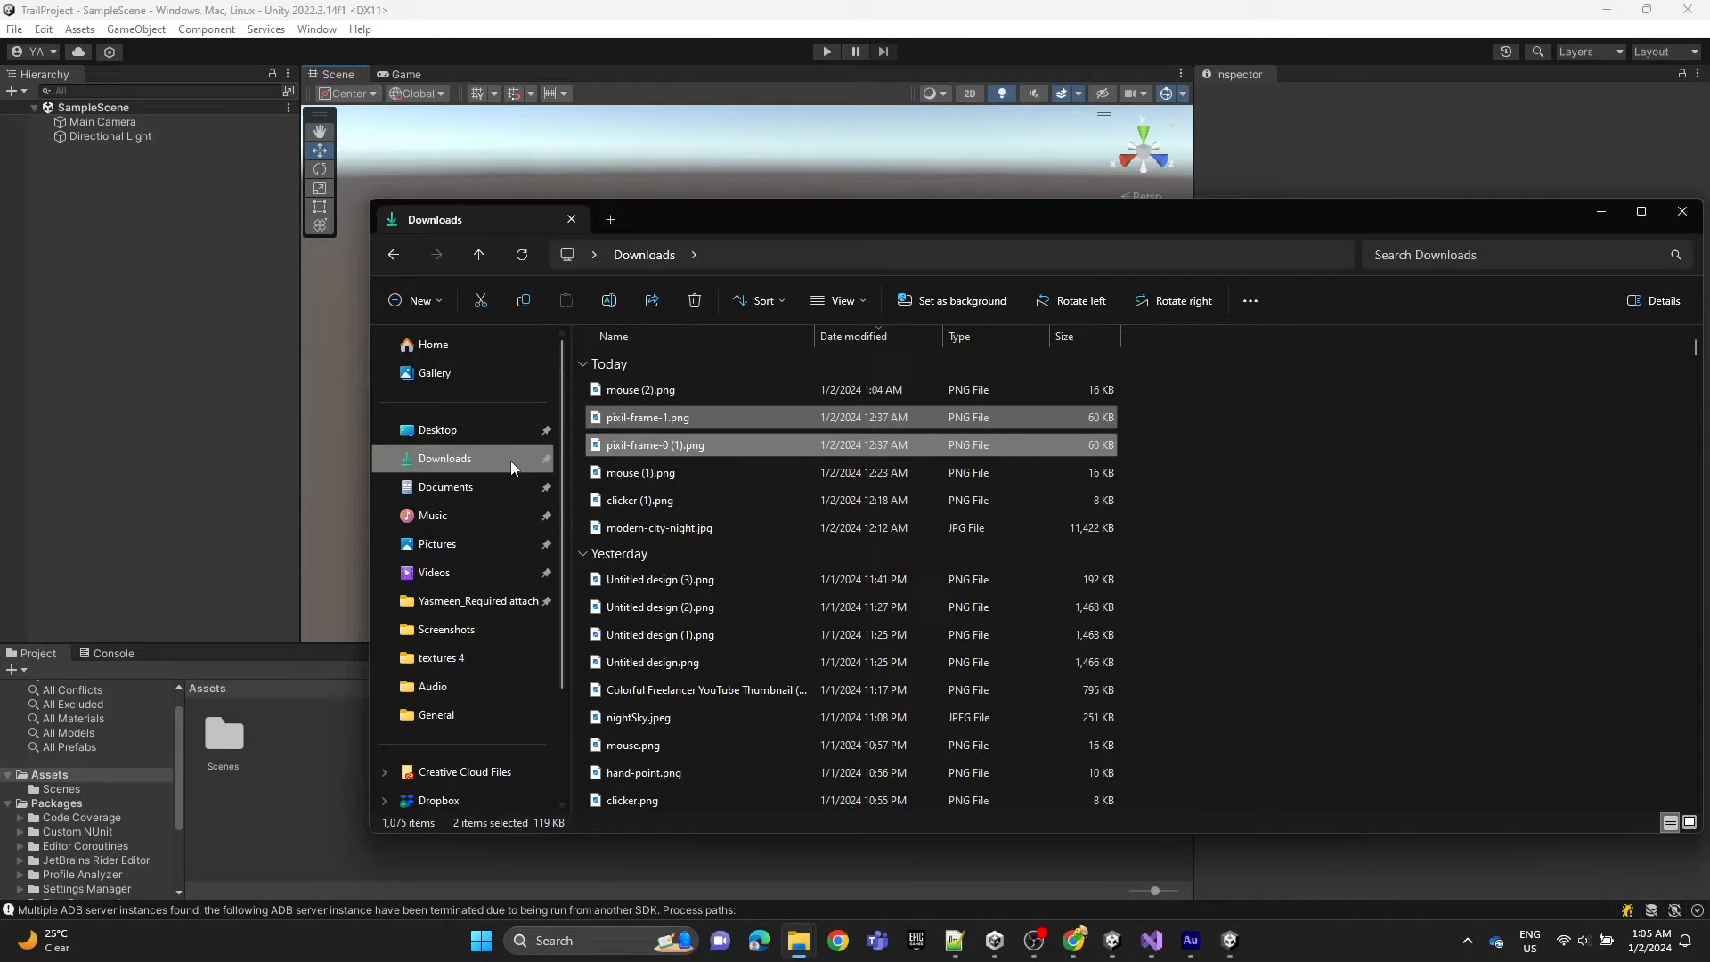
left_click(640, 389)
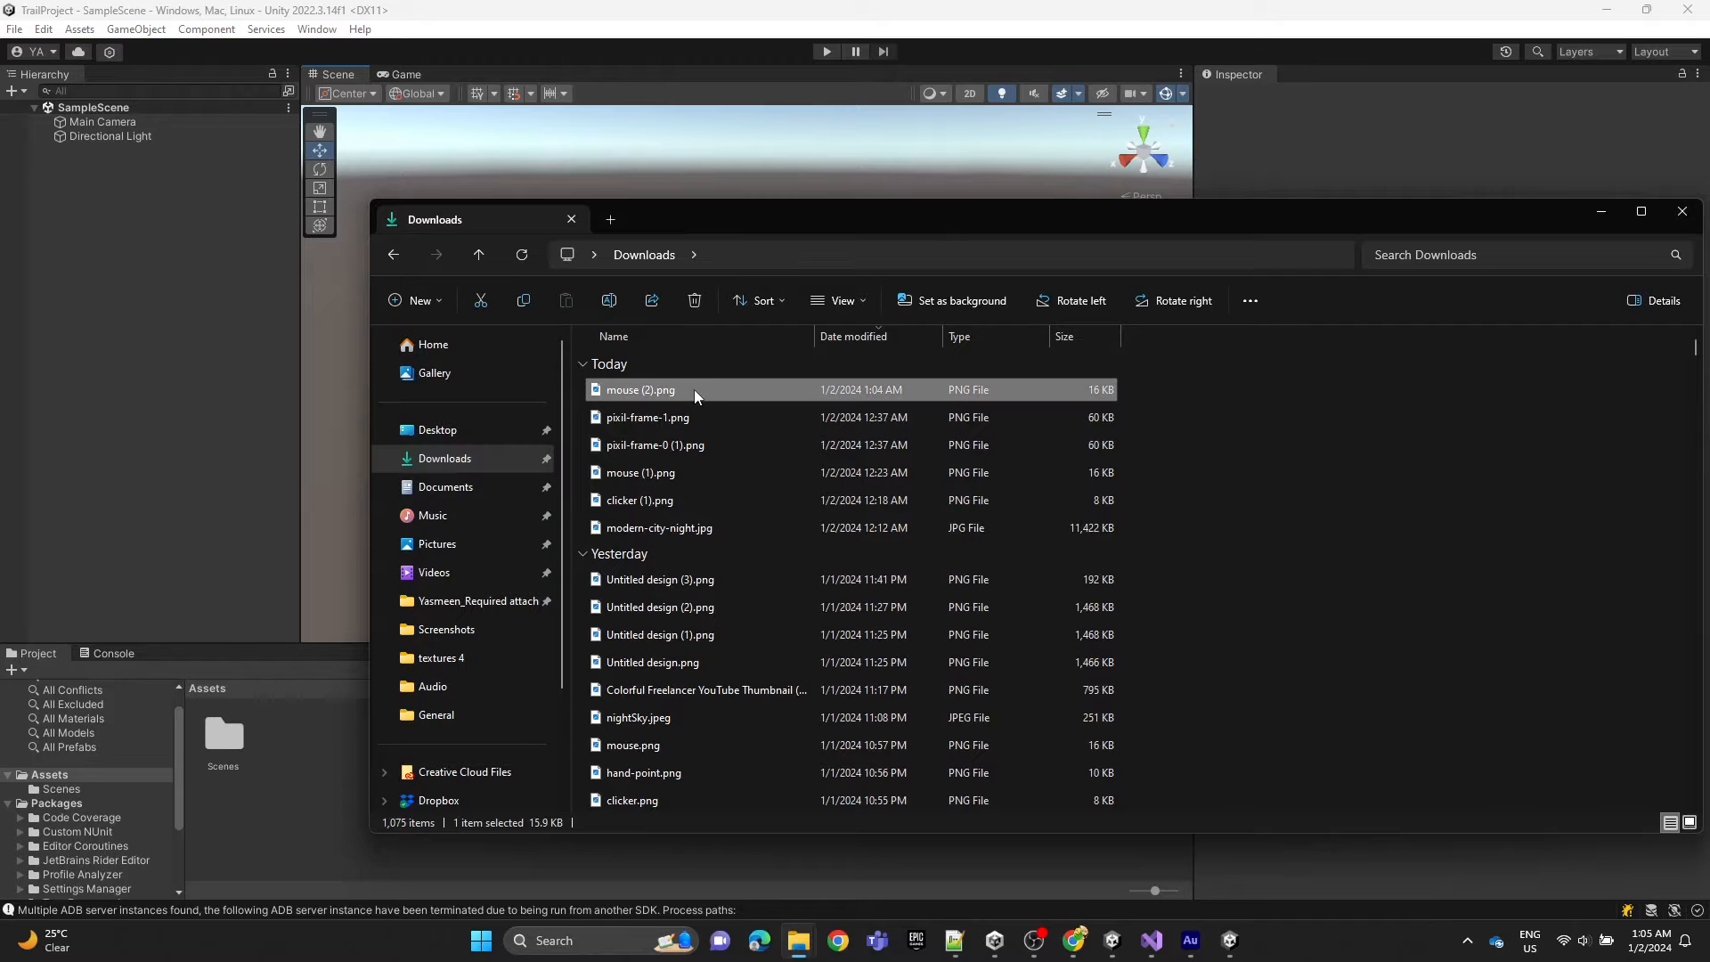
left_click_drag(641, 390, 286, 733)
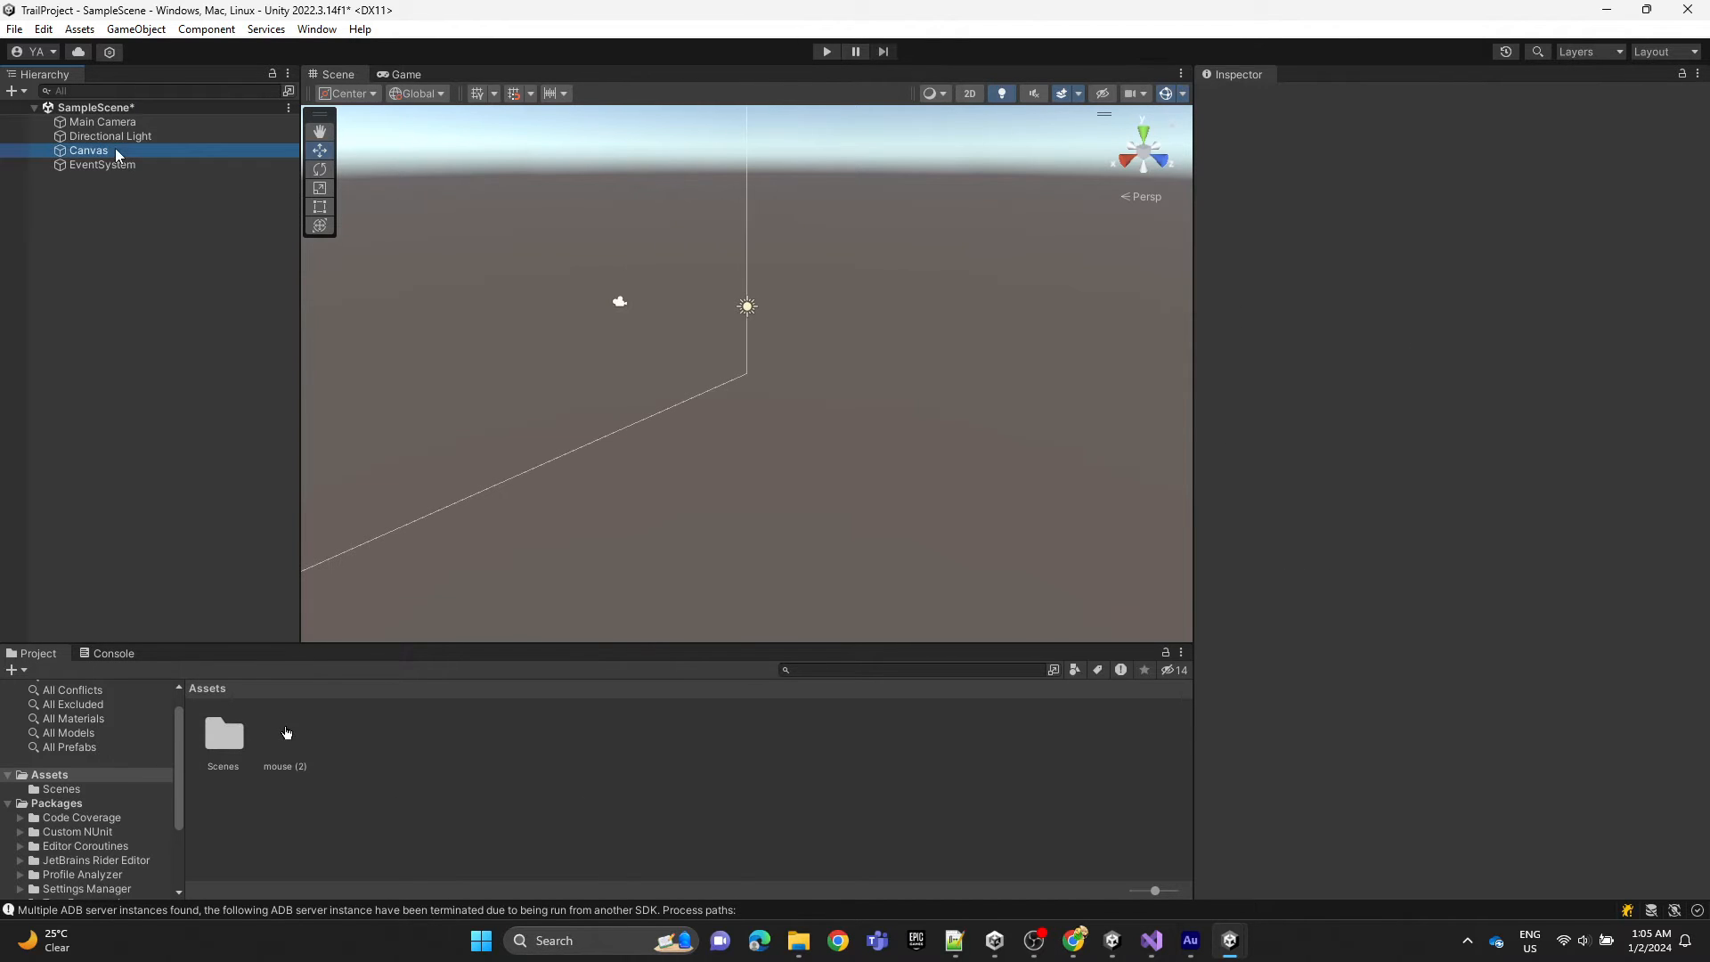
Add a Button (Legacy) under the Canvas and create a C# script named HoverUI.
right_click(88, 150)
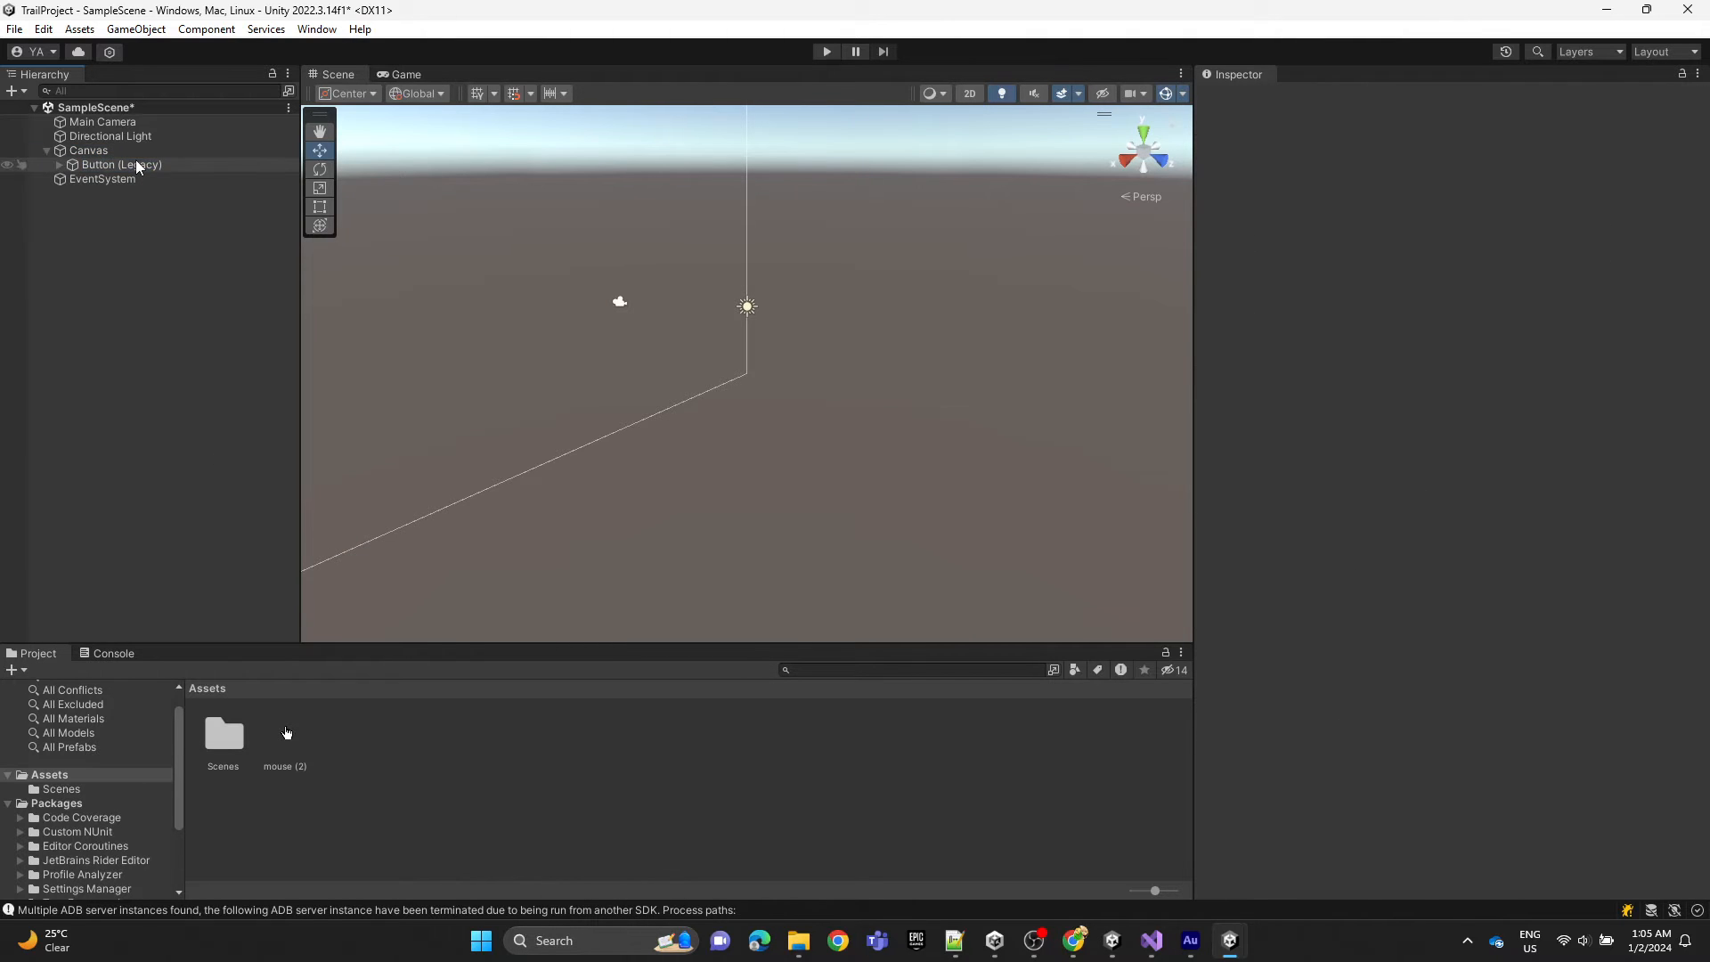
left_click(120, 164)
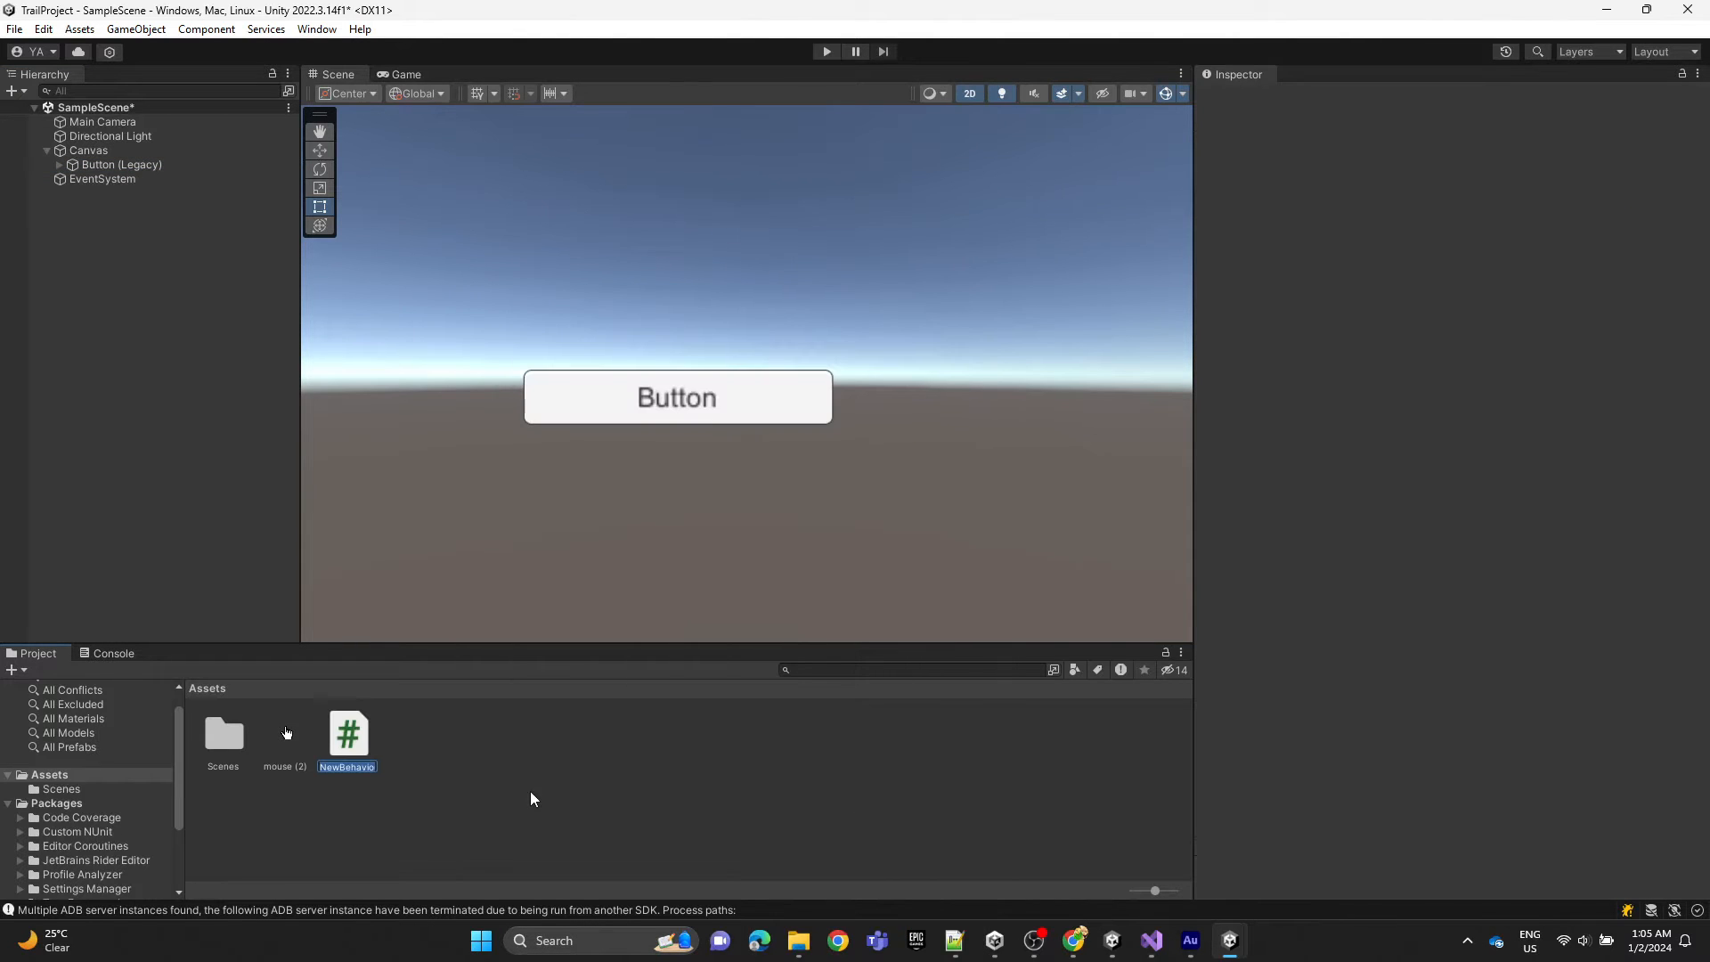
type("Hover")
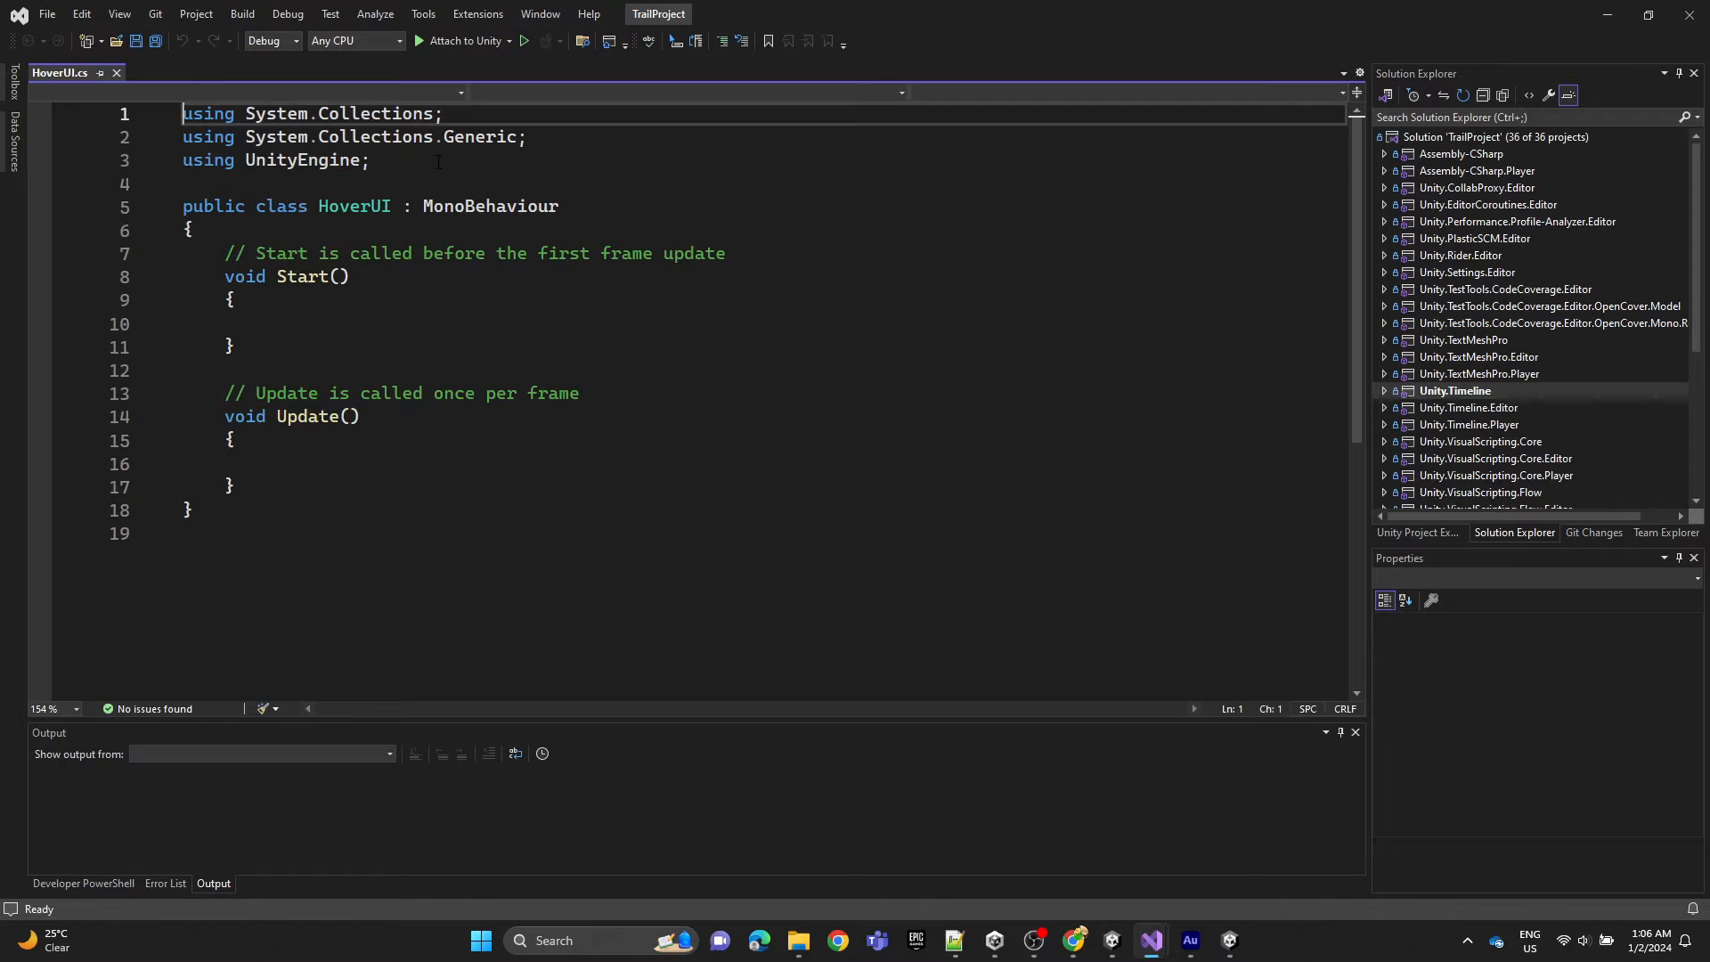
Add a using UnityEngine.EventSystems import to HoverUI.cs.
key("enter")
type("using Unity")
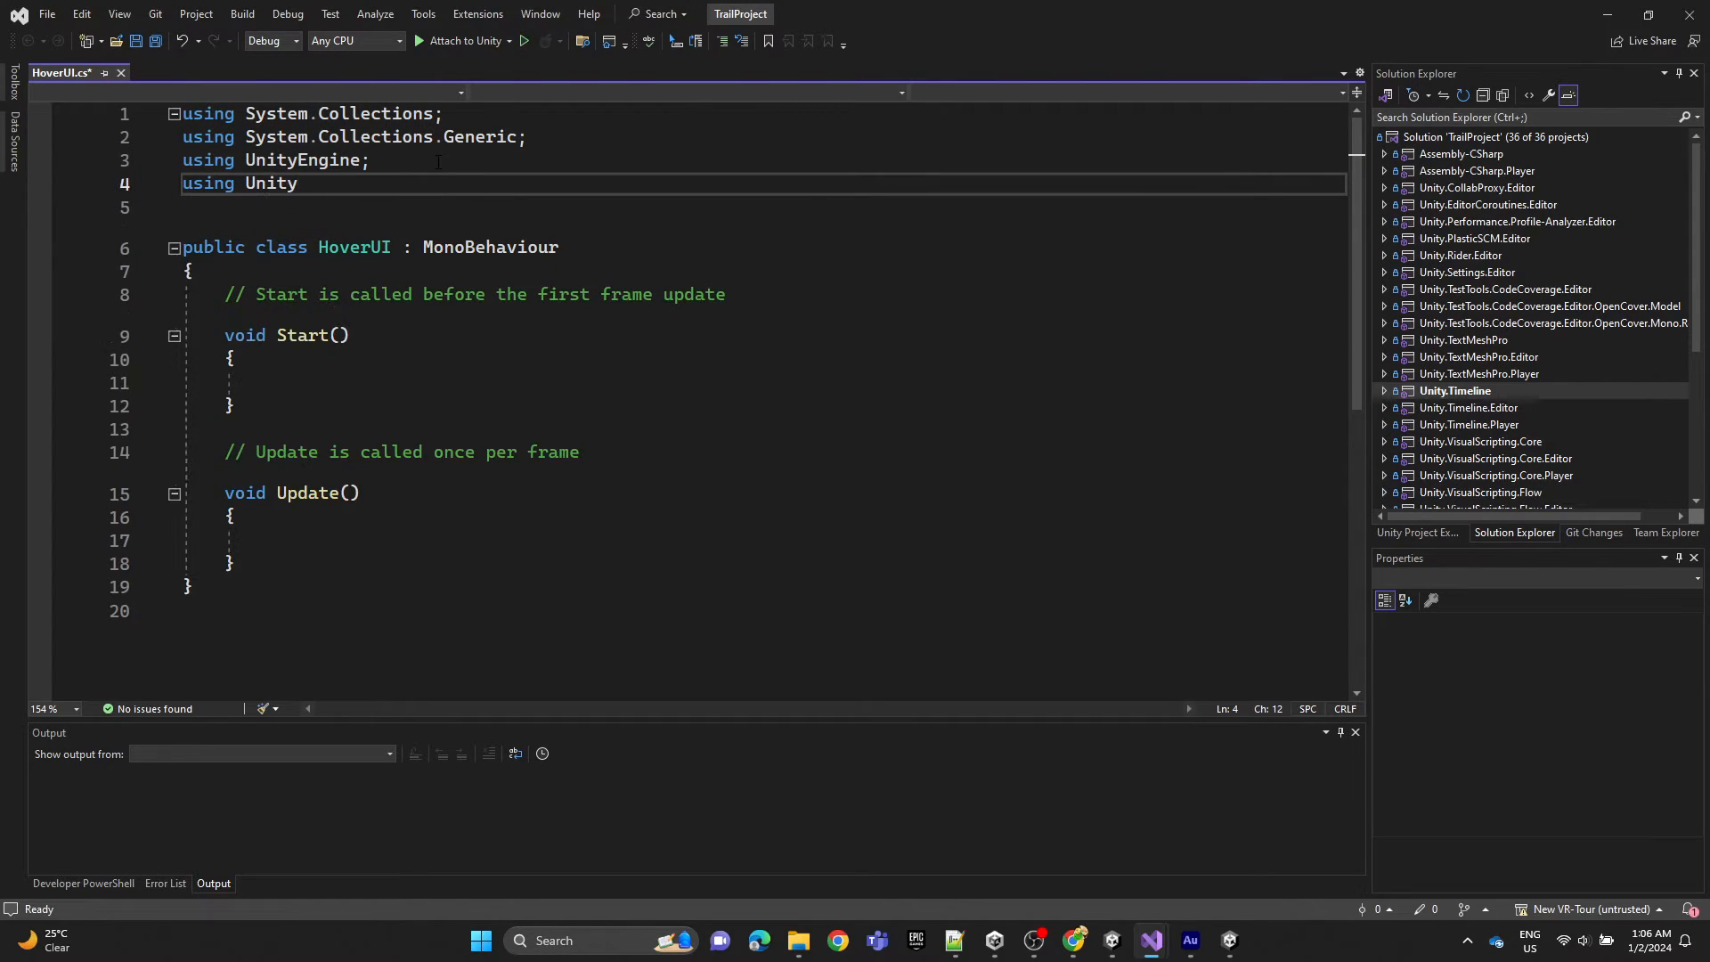
type("Engine.")
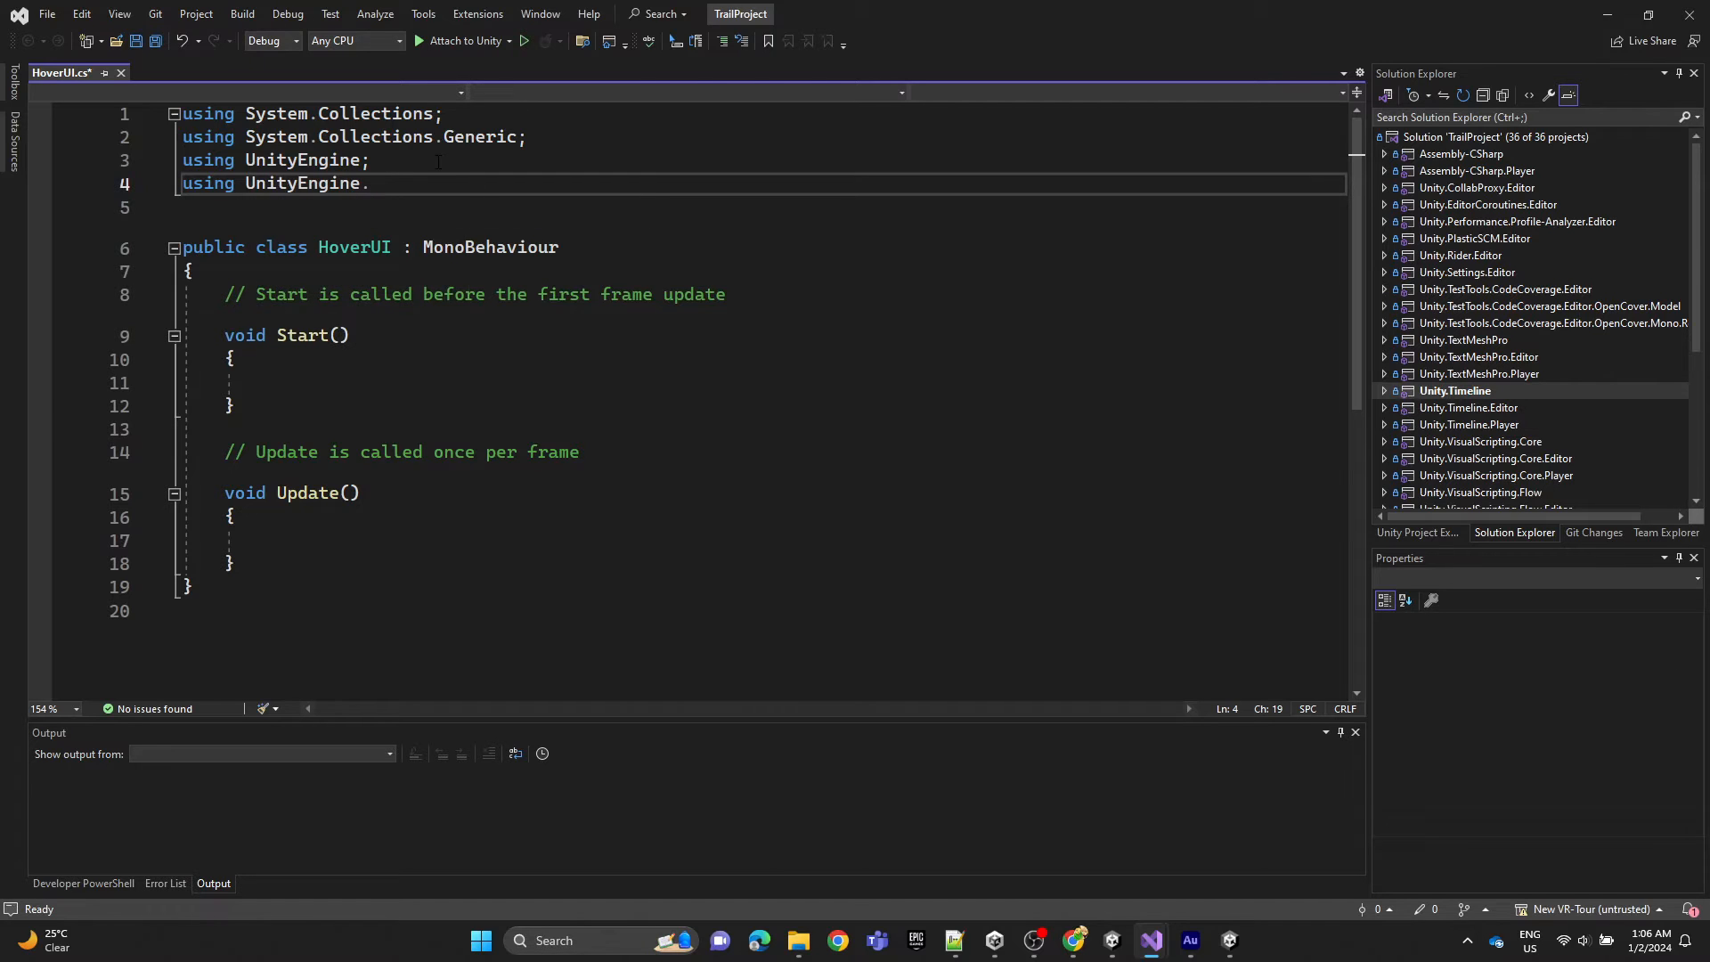
type("EventS")
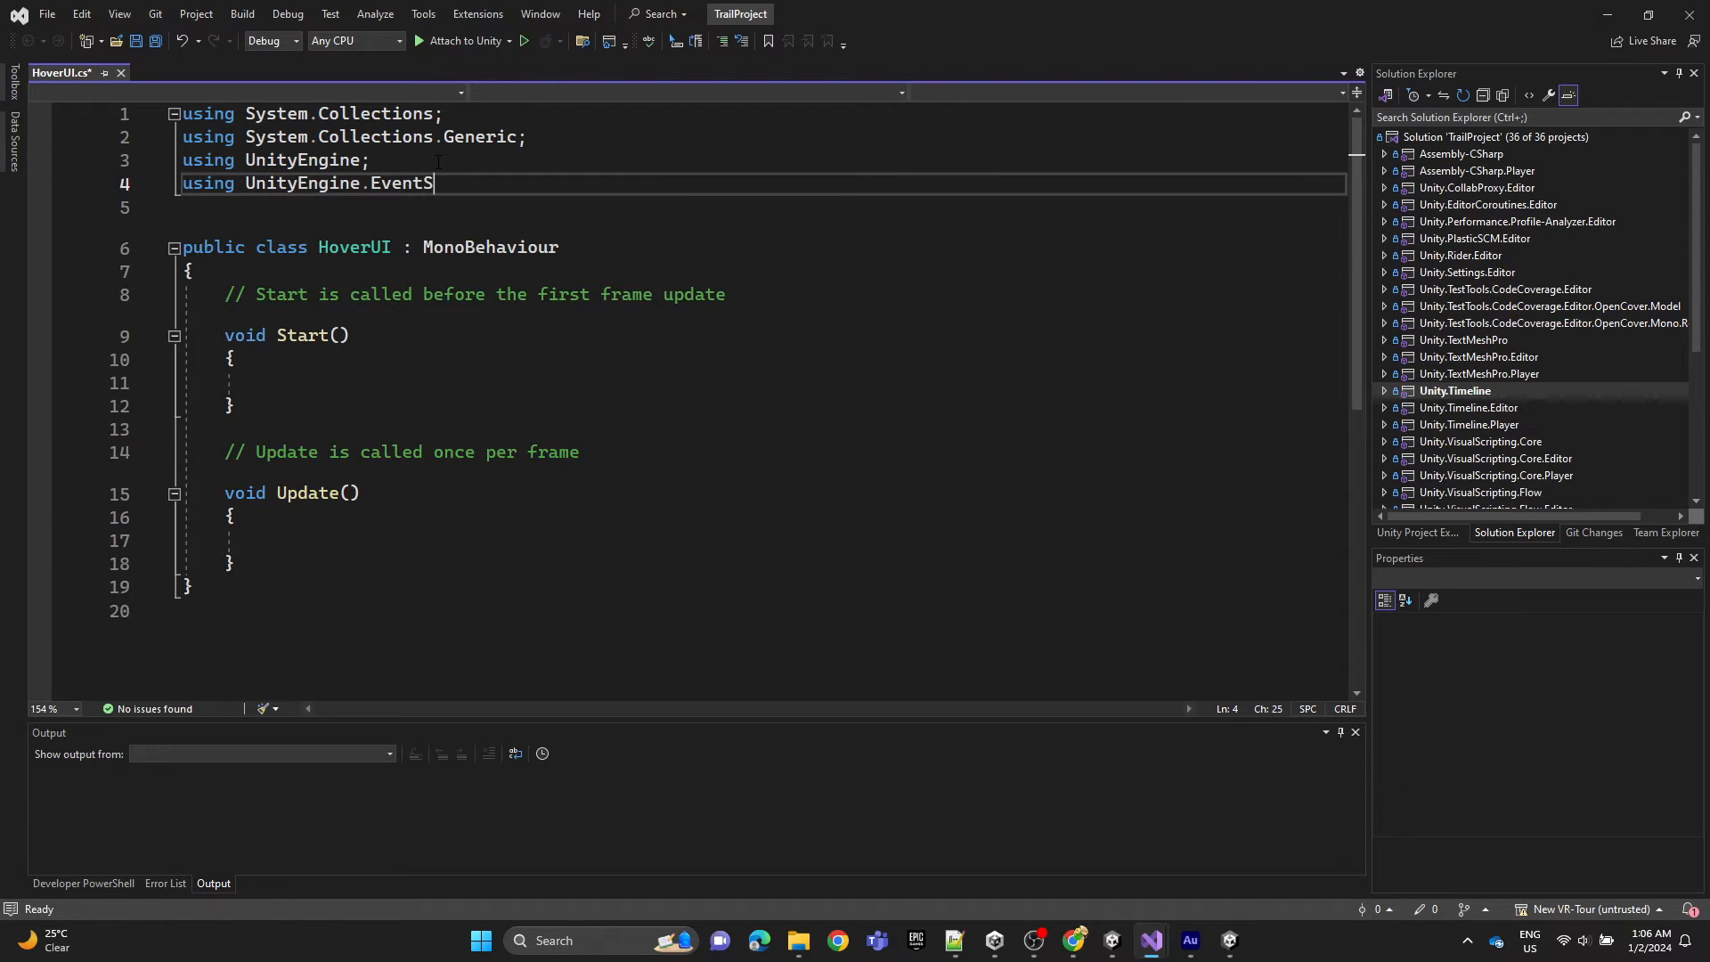
type("ystem;")
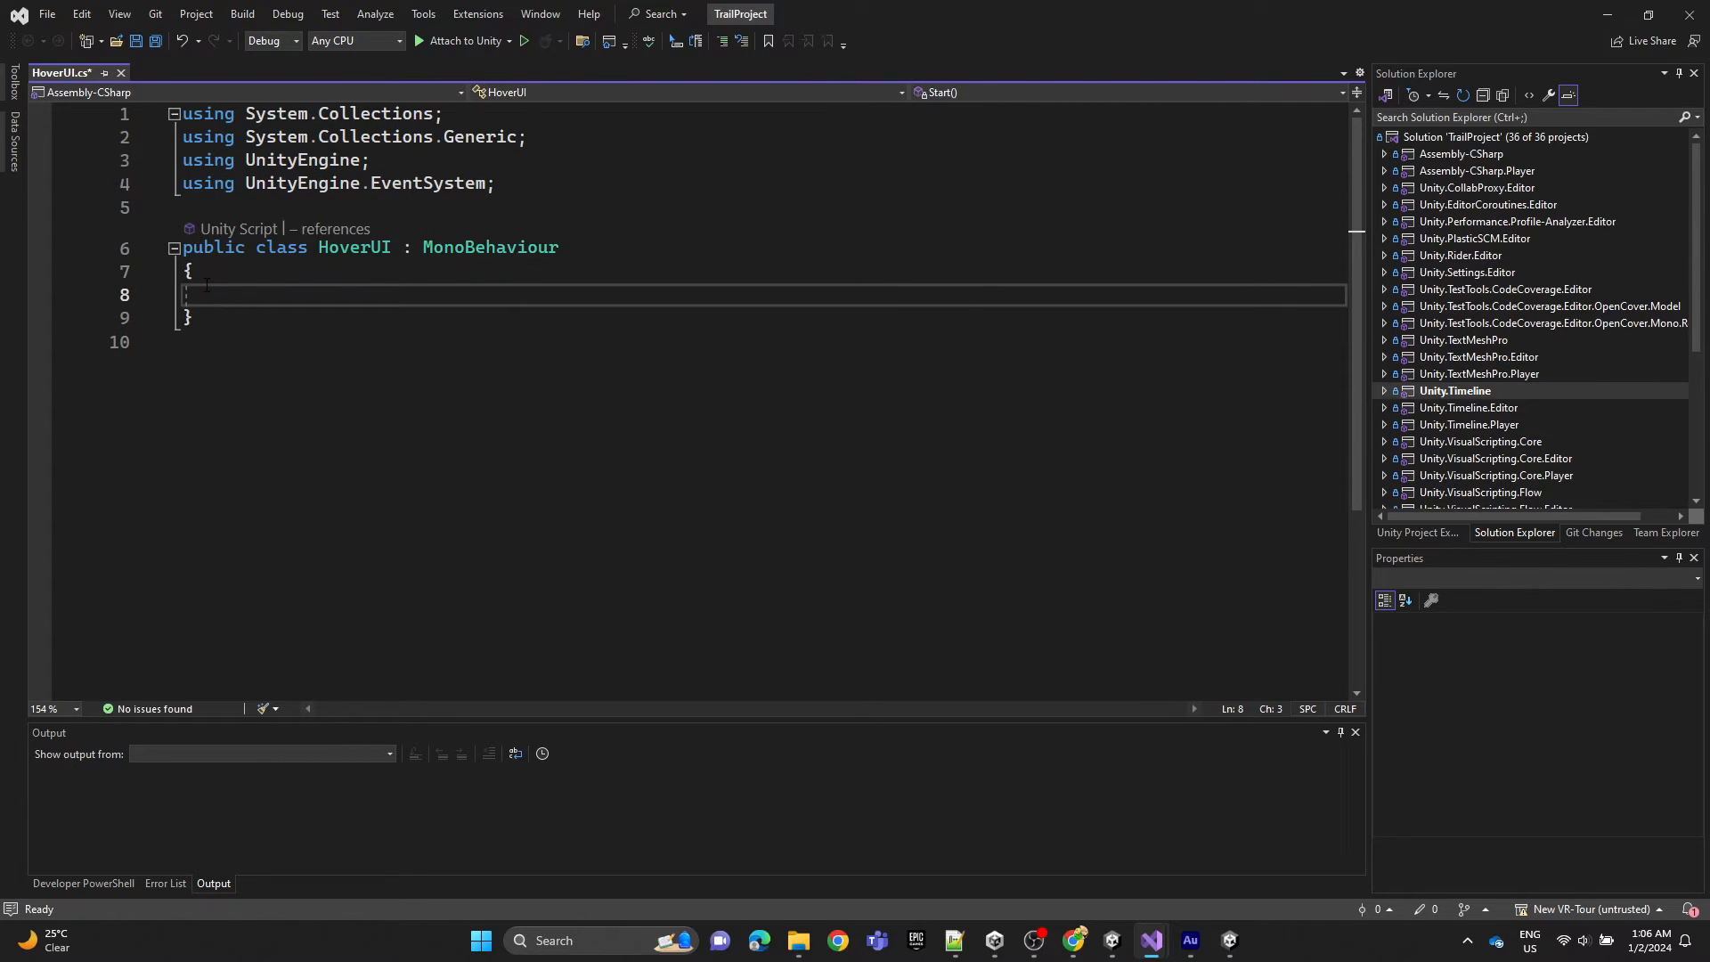
Declare a public Texture2D customeCursor field in the HoverUI class.
type("public Te")
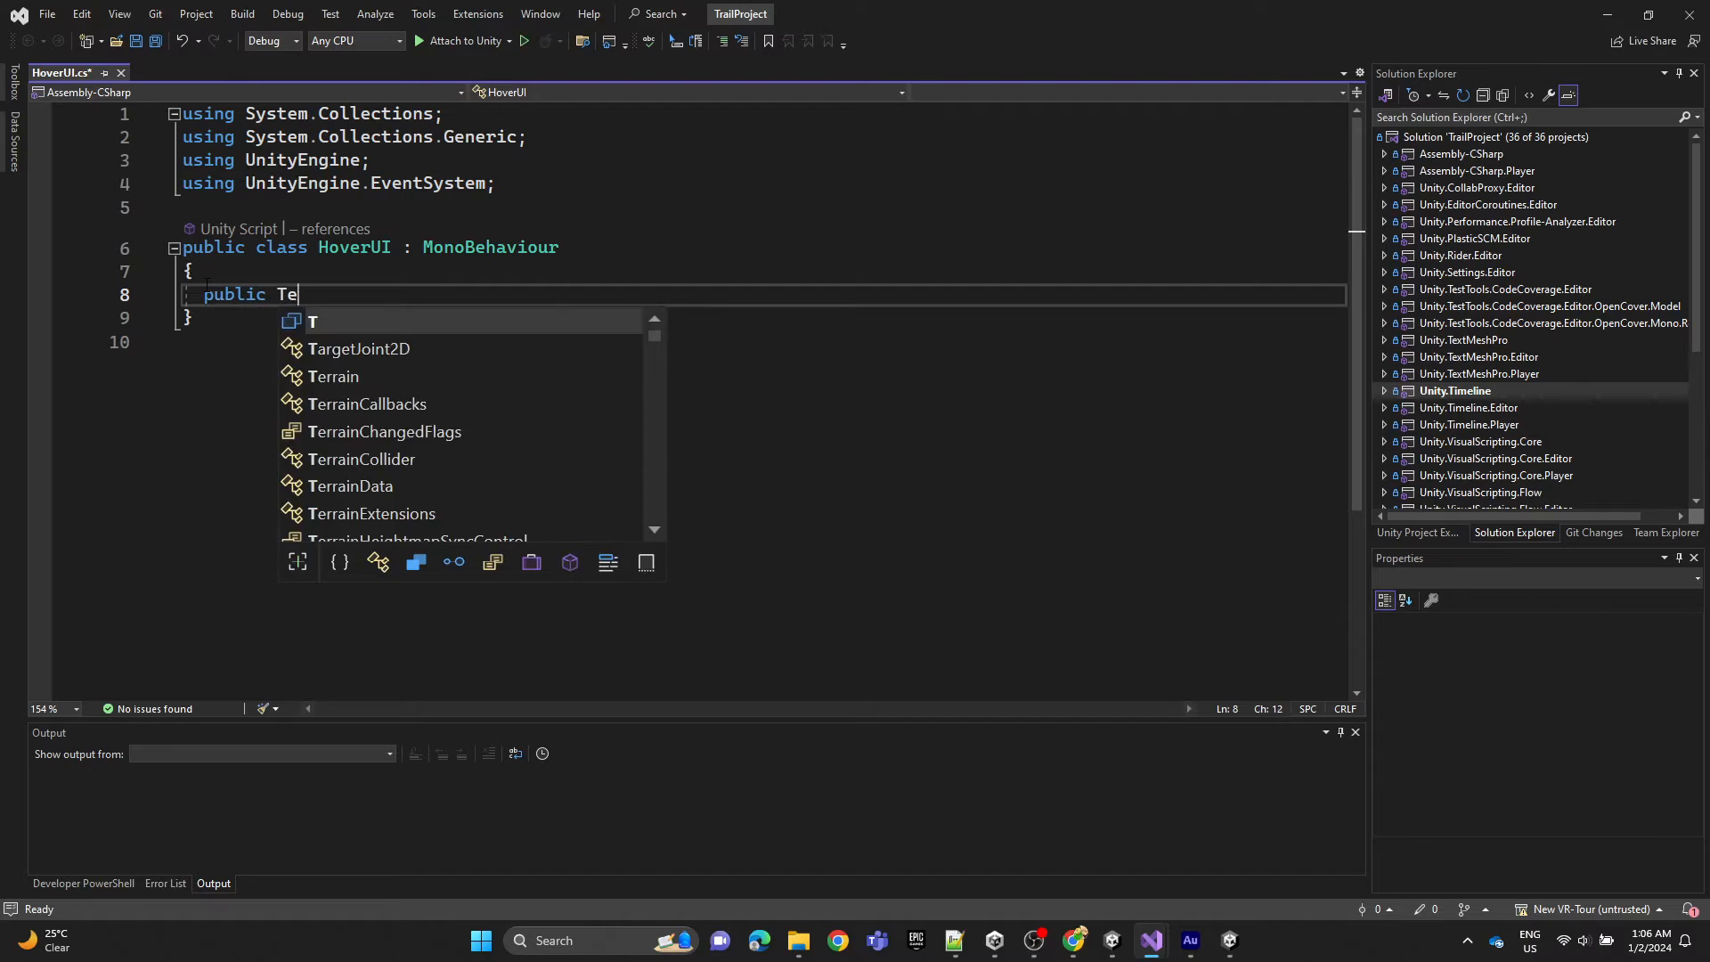
type("xture2D")
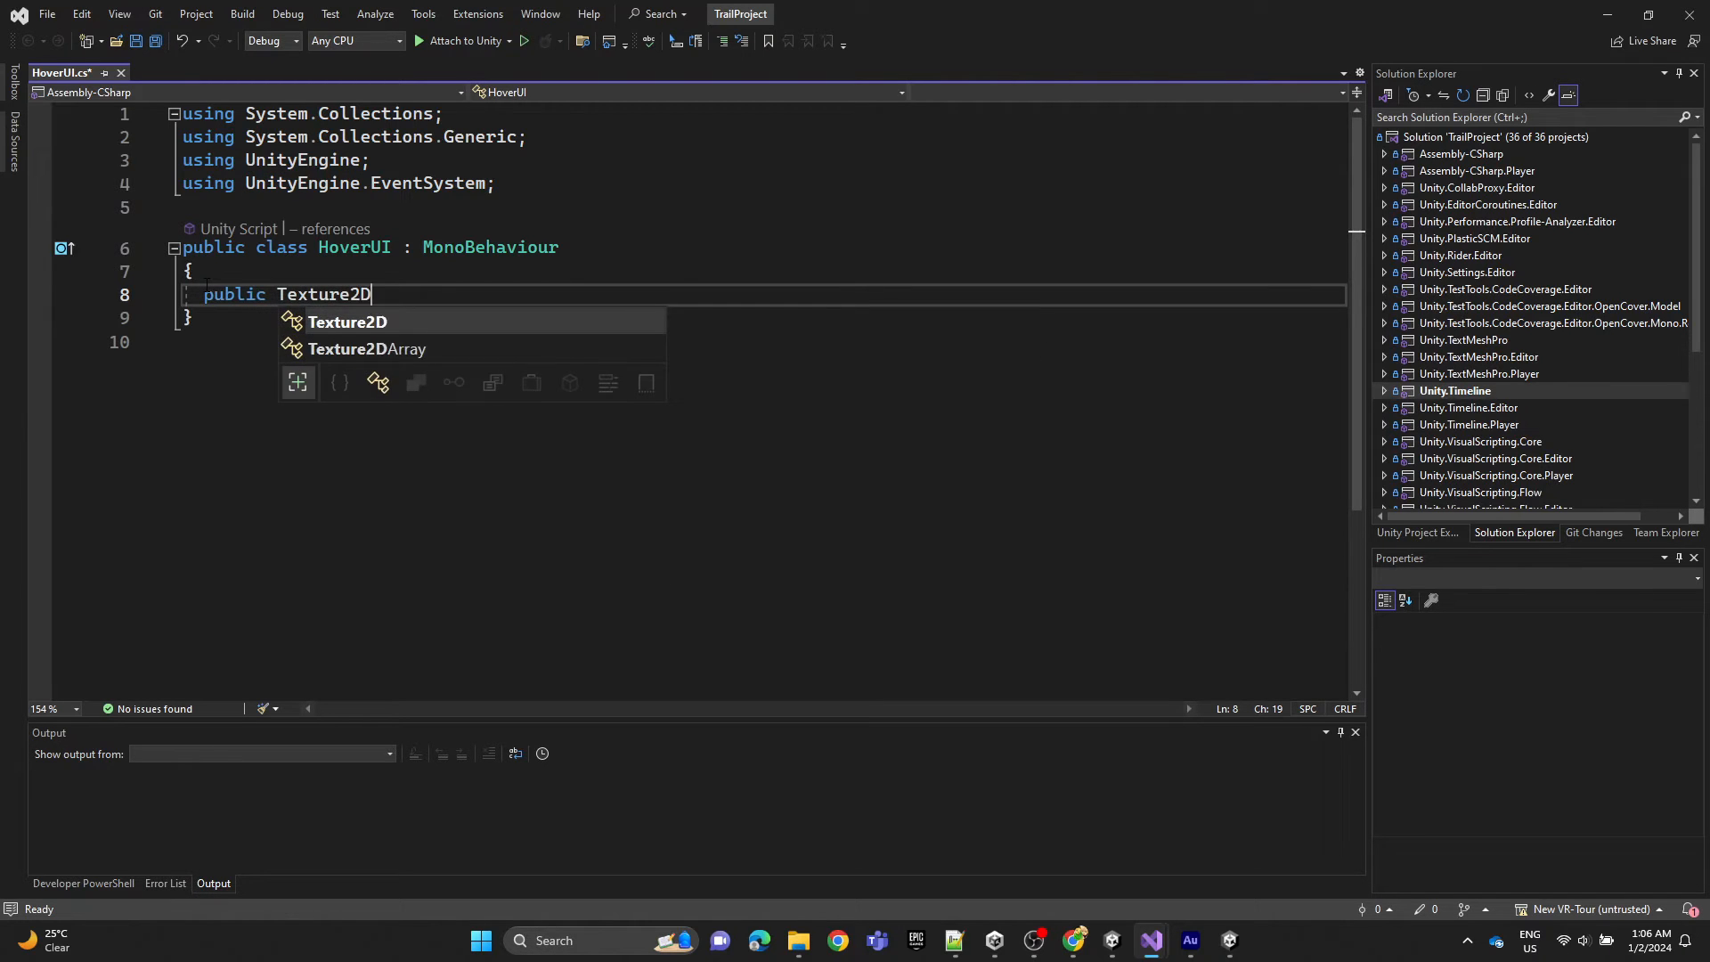
type("custome")
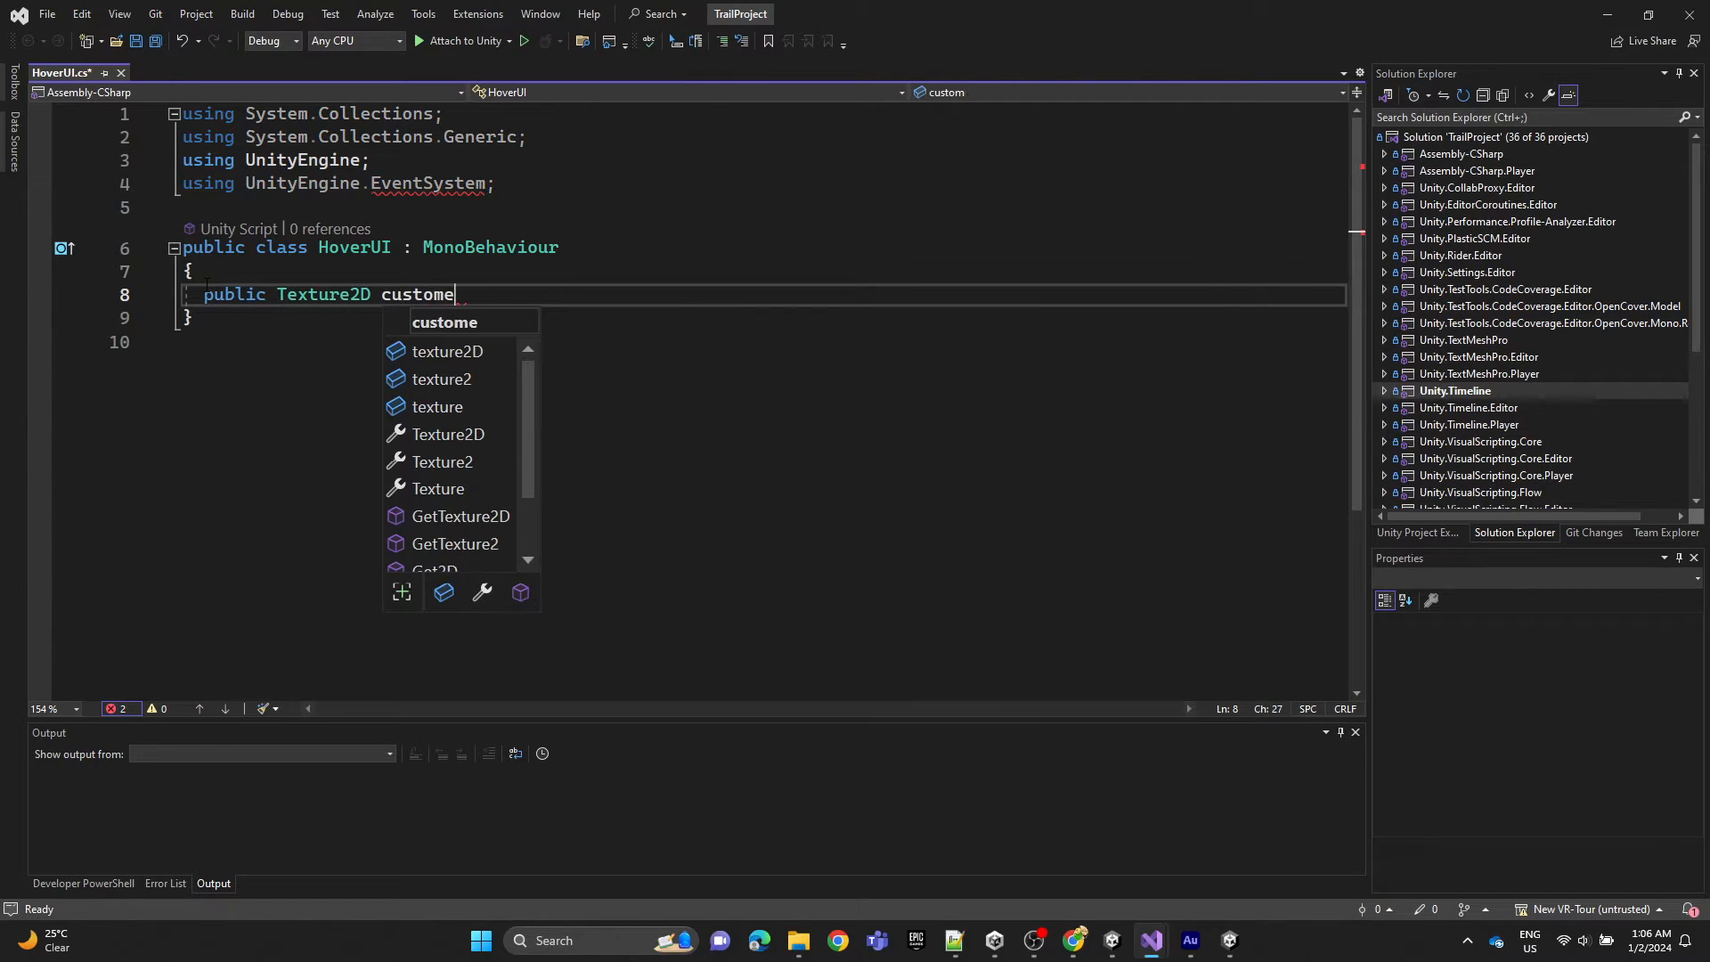
type("Cur")
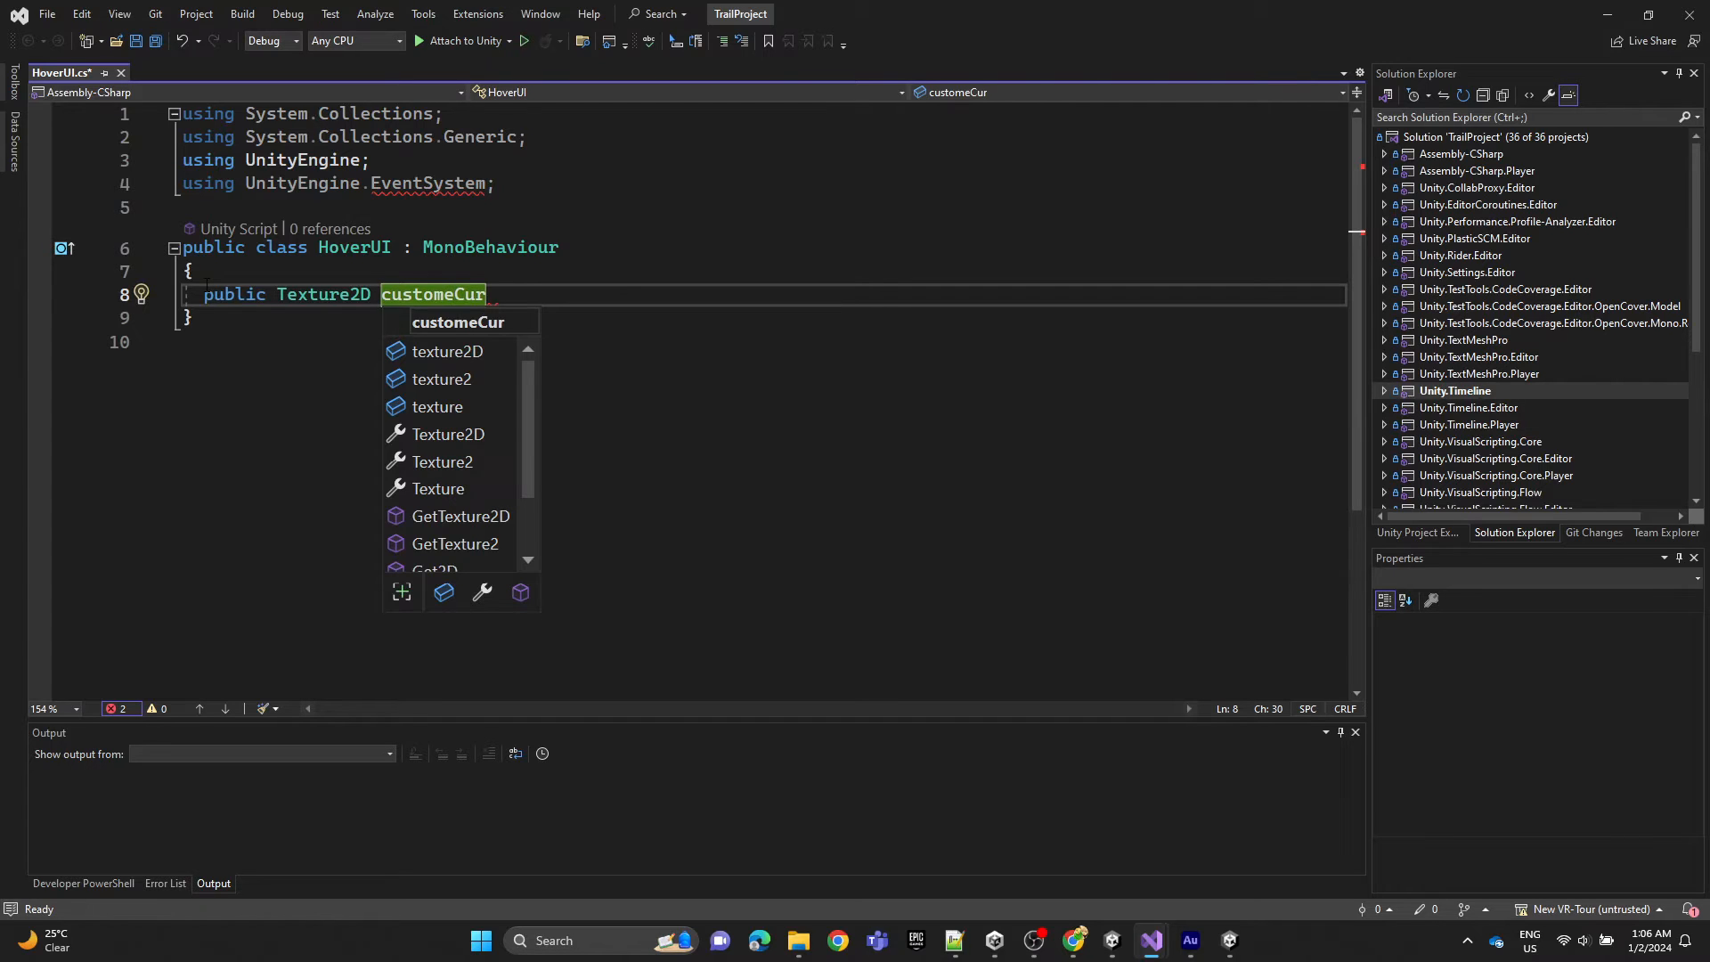
type("sor;")
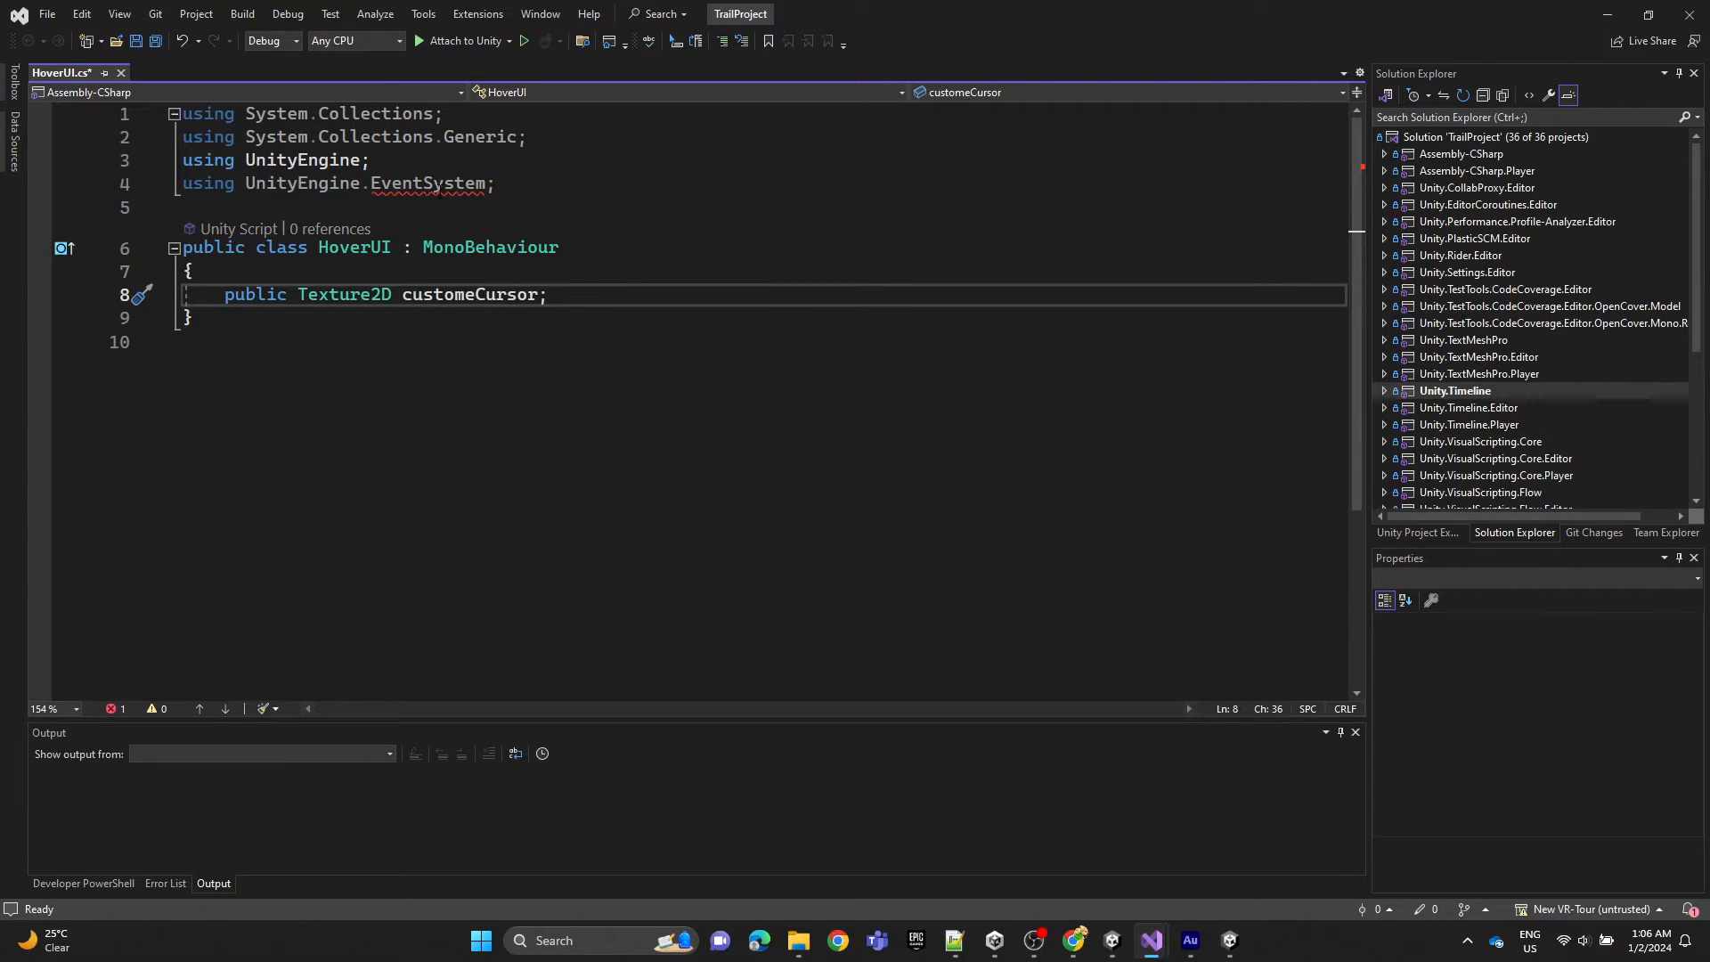
type("public Texture2D customeTexture;")
left_click(759, 247)
type(" , IPointerEnterHandler, IPointerExitHandler")
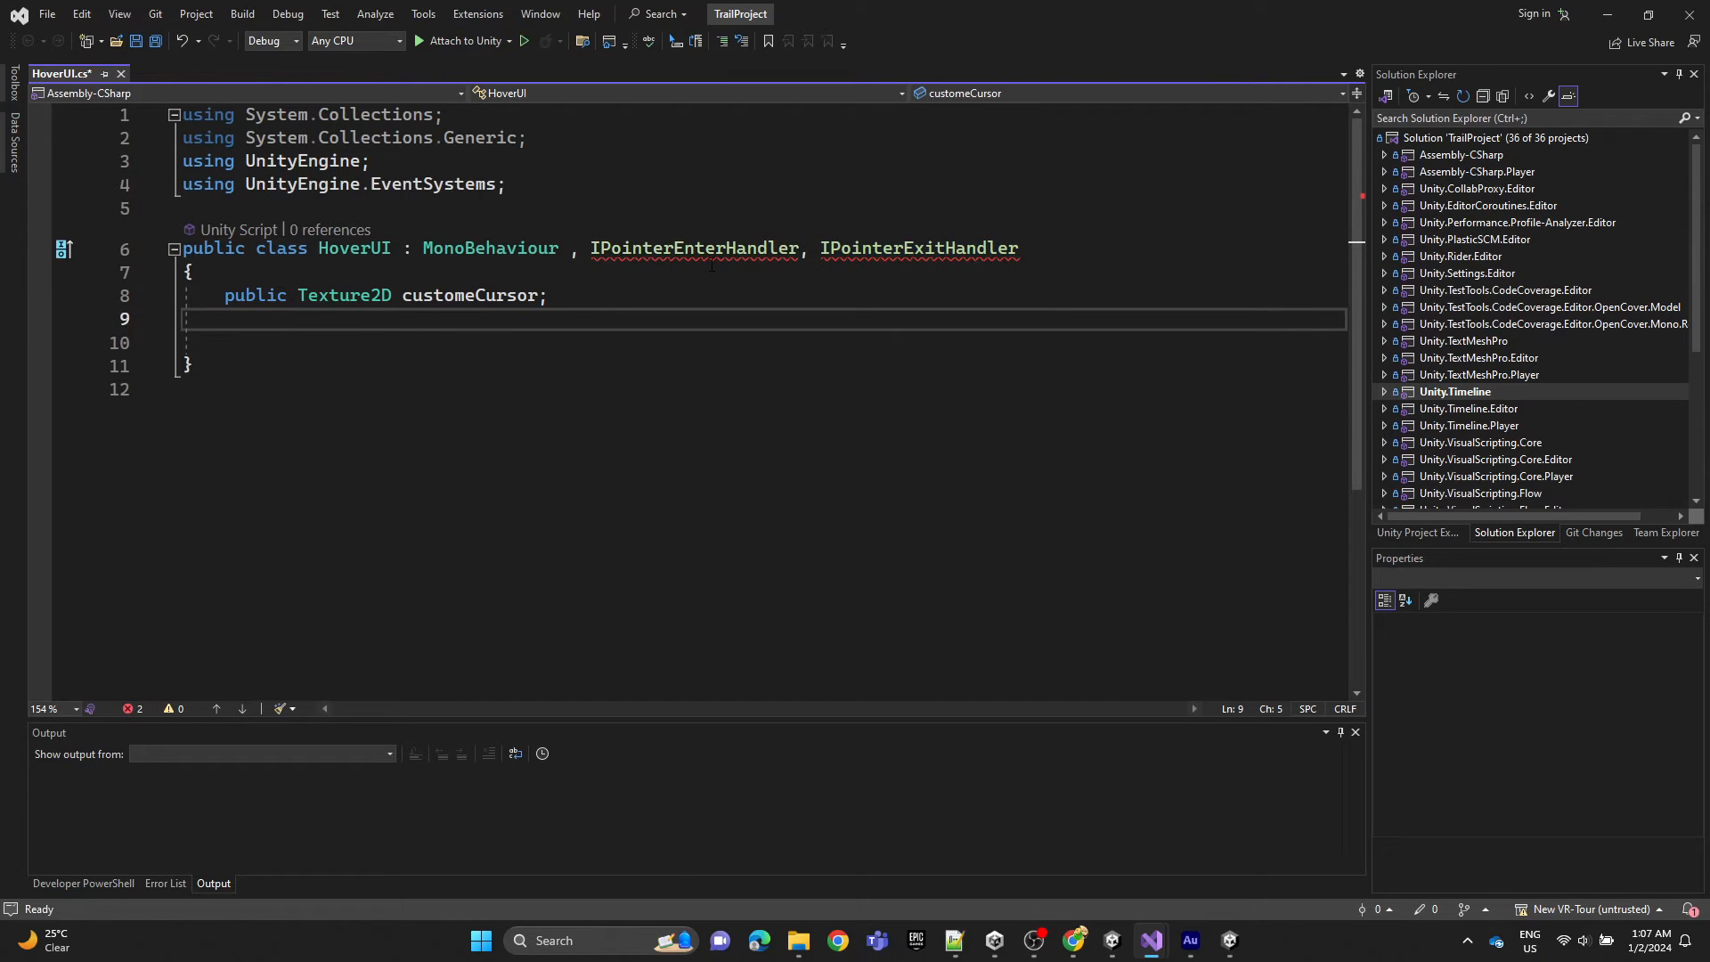
Generate OnPointerEnter and OnPointerExit stubs via Quick Actions > Implement interface.
left_click(620, 276)
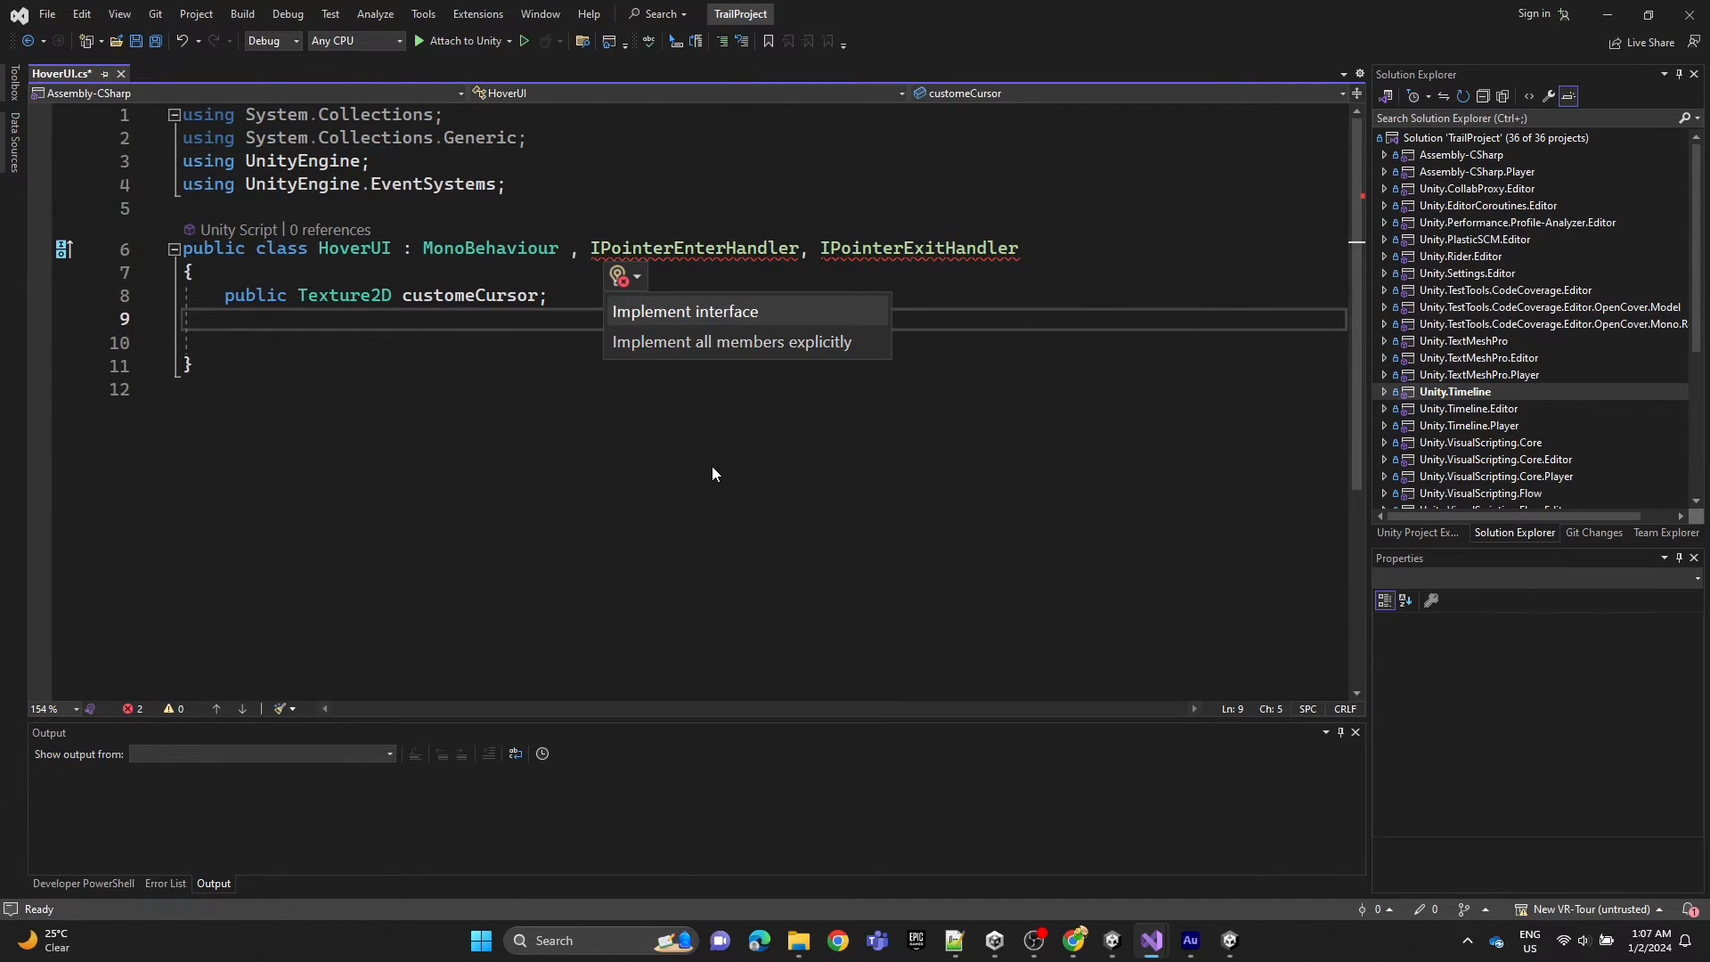
left_click(685, 311)
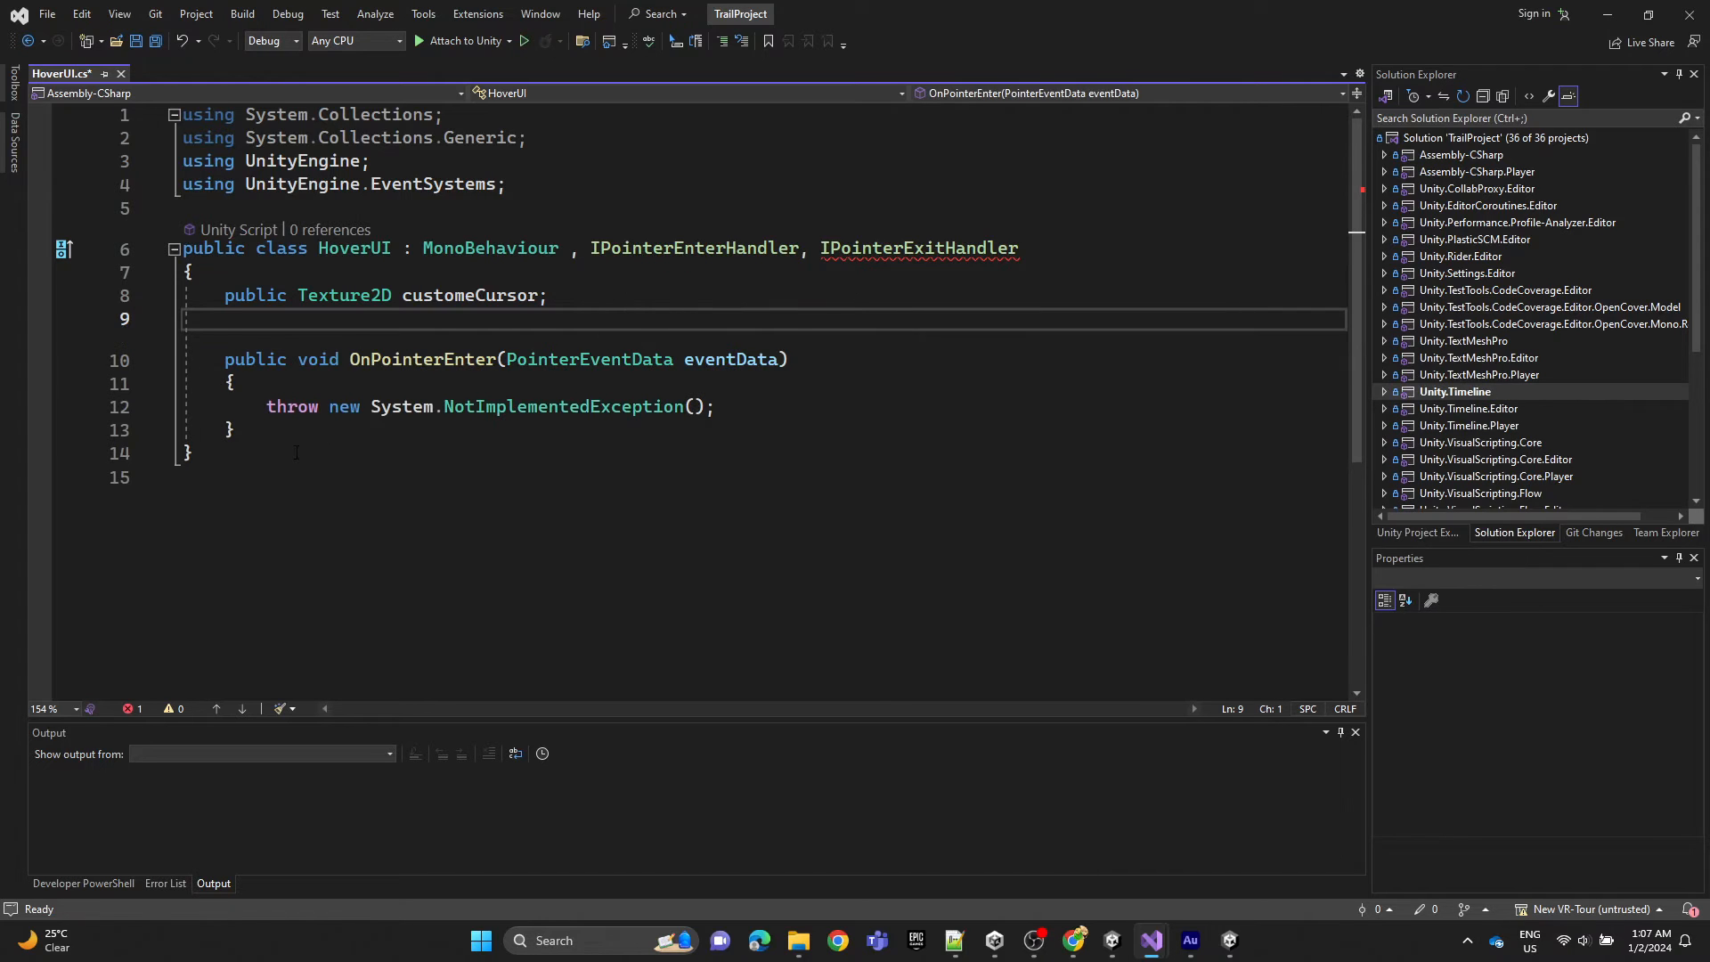
left_click(842, 276)
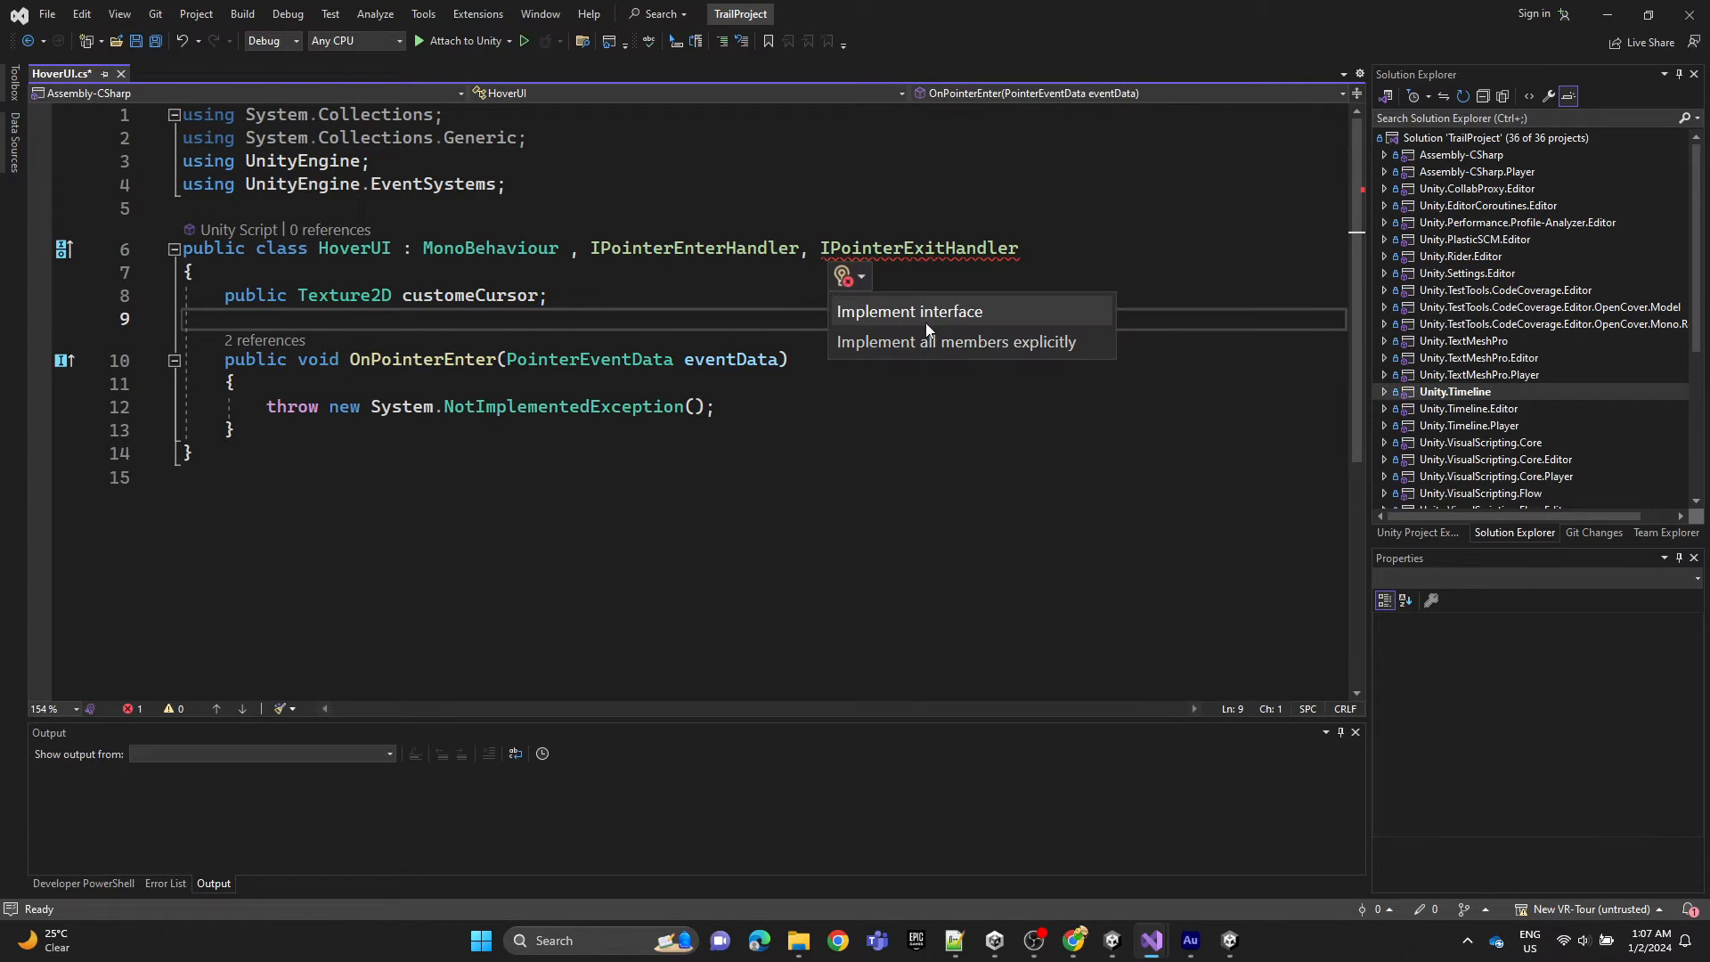
left_click(909, 311)
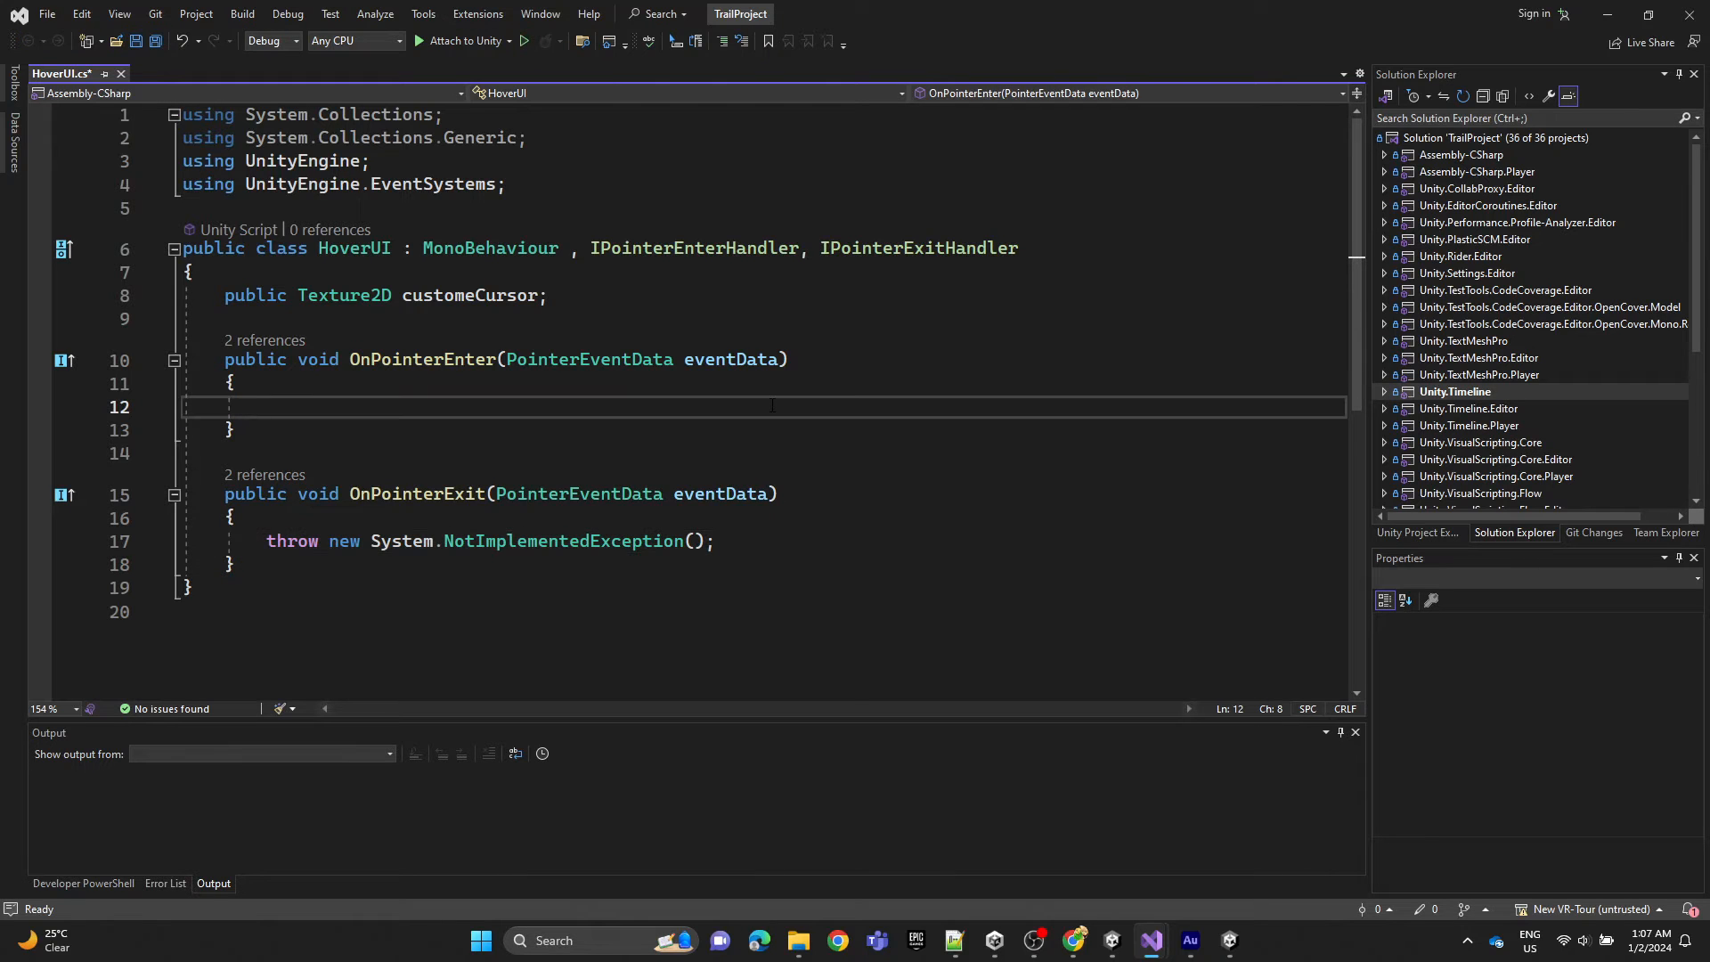
Write Cursor.SetCursor(customeCursor, Vector2.zero, CursorMode.Auto) in OnPointerEnter.
type("Cu")
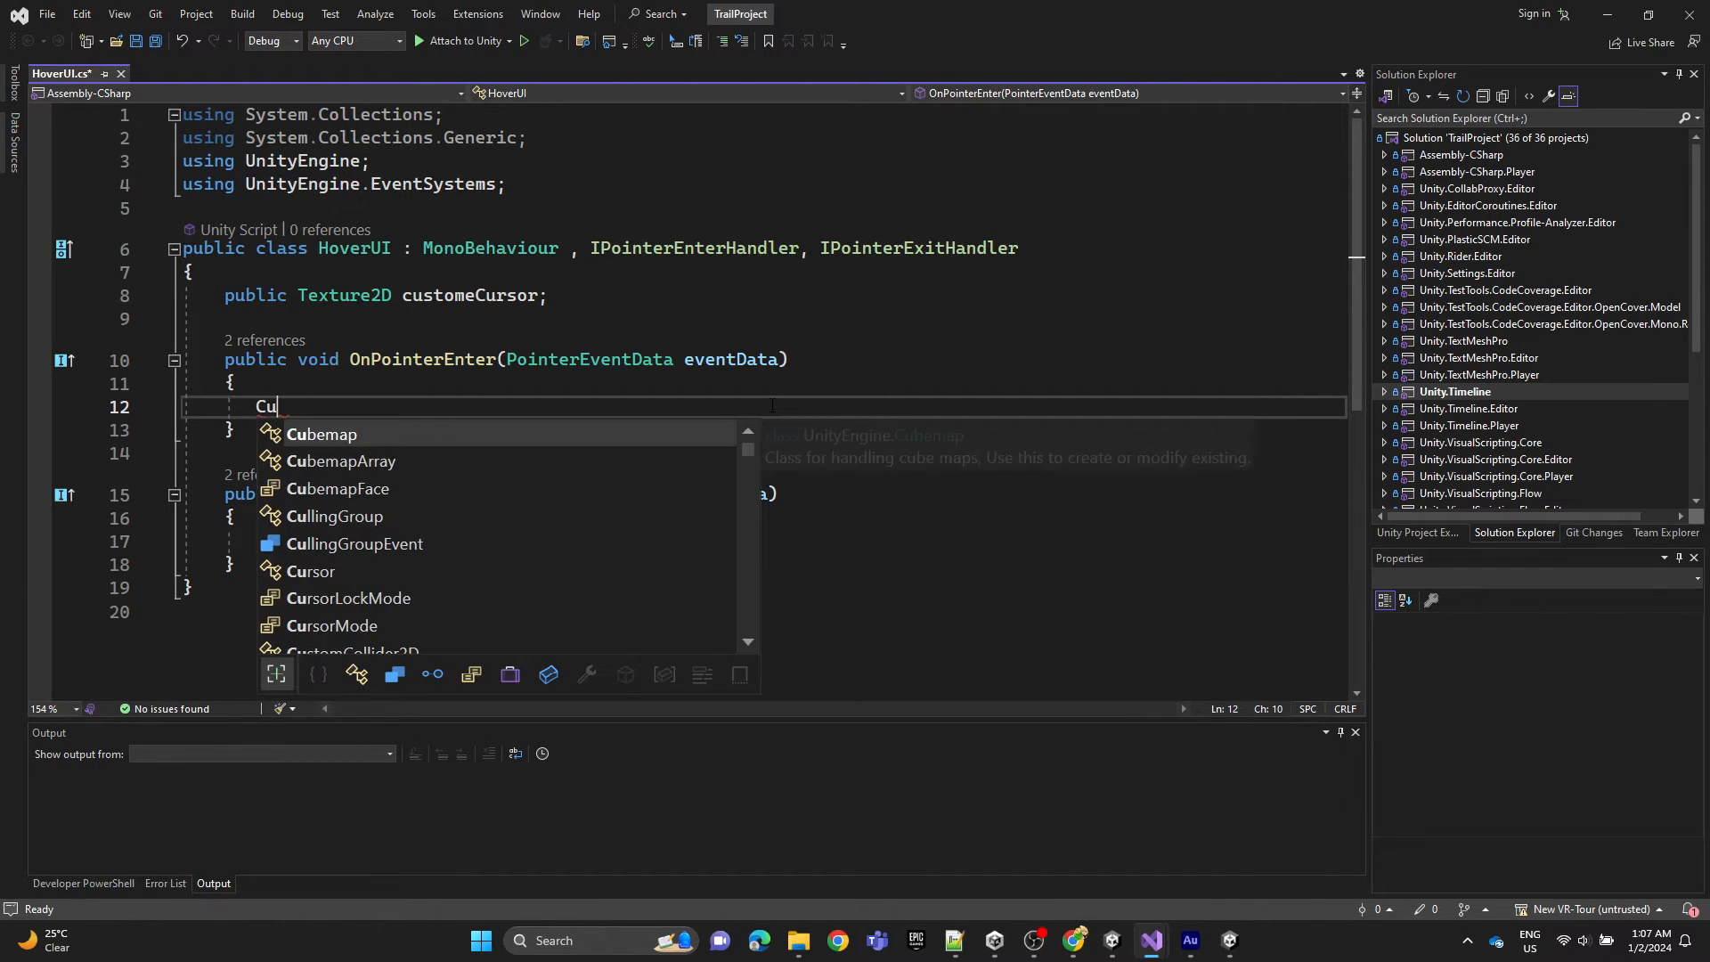
type("rsor.s")
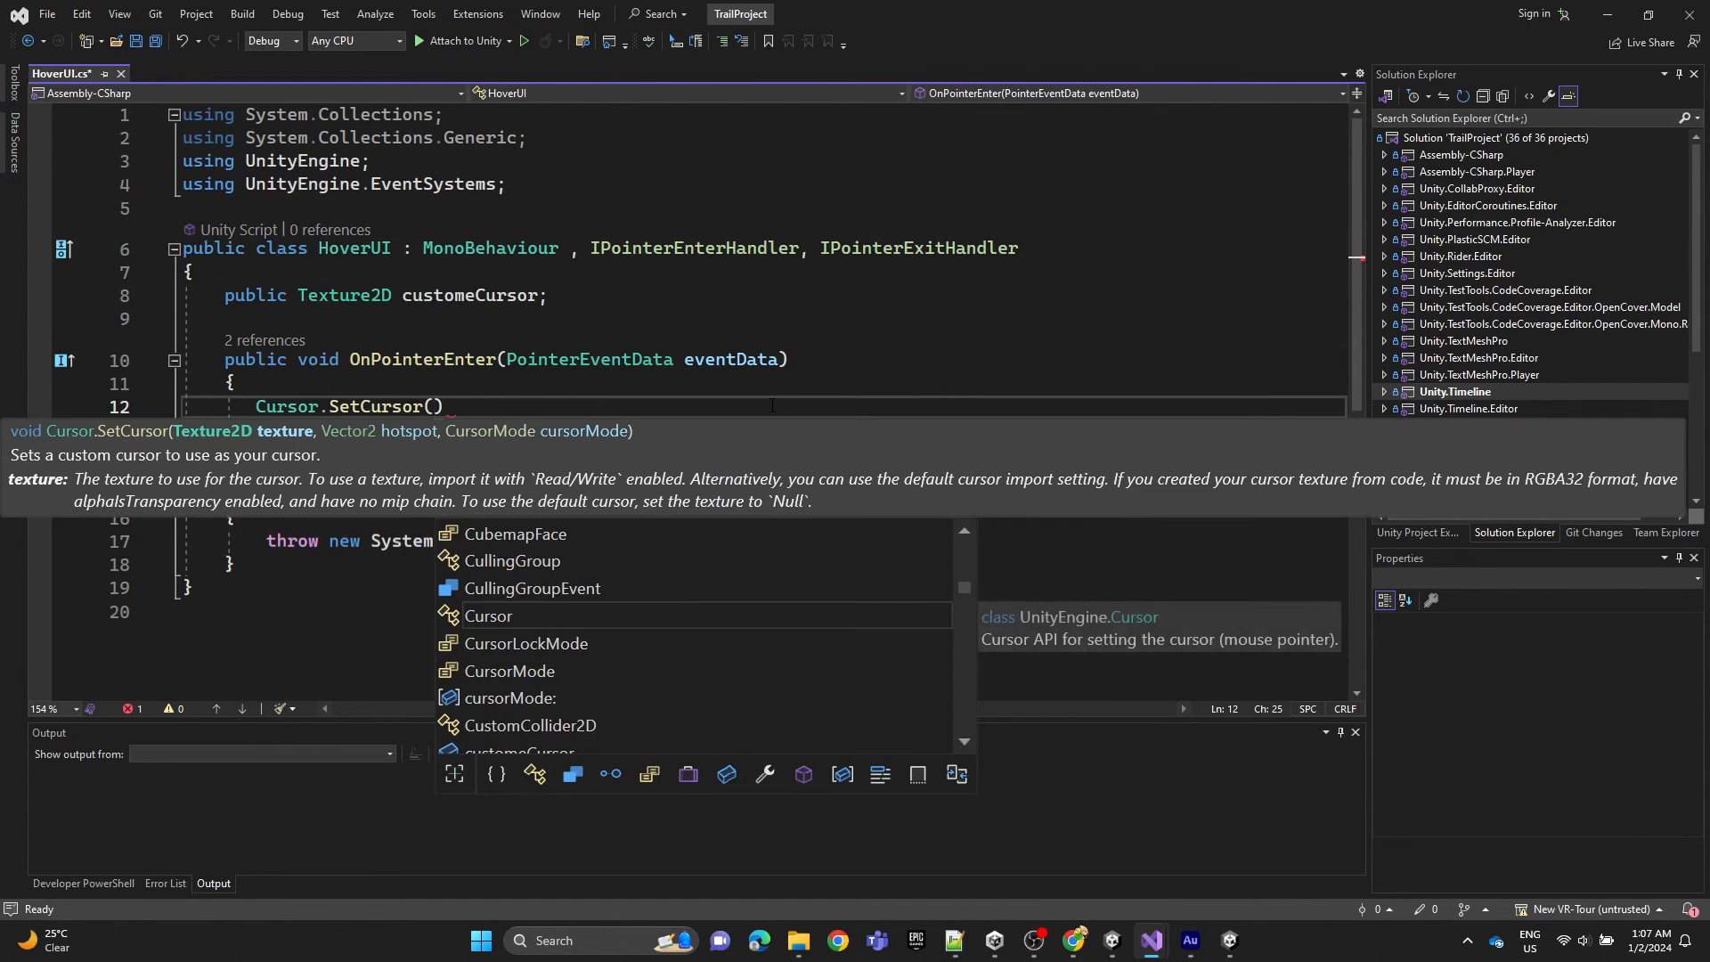
type("customeCursor")
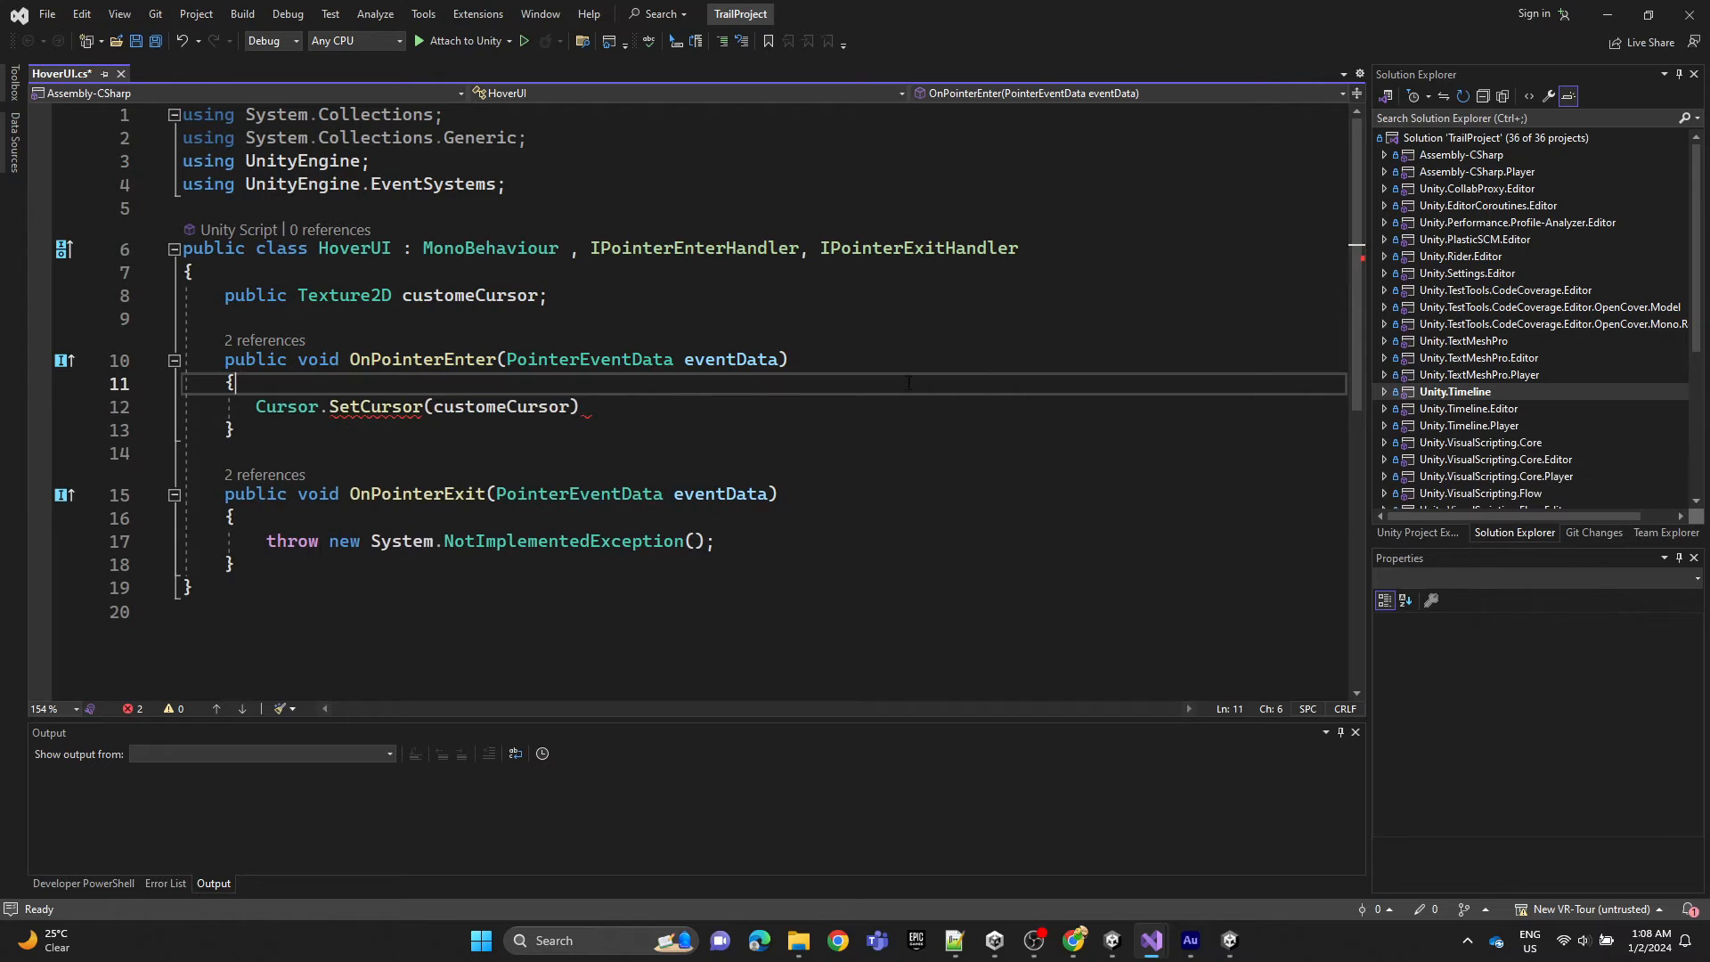
type(", V")
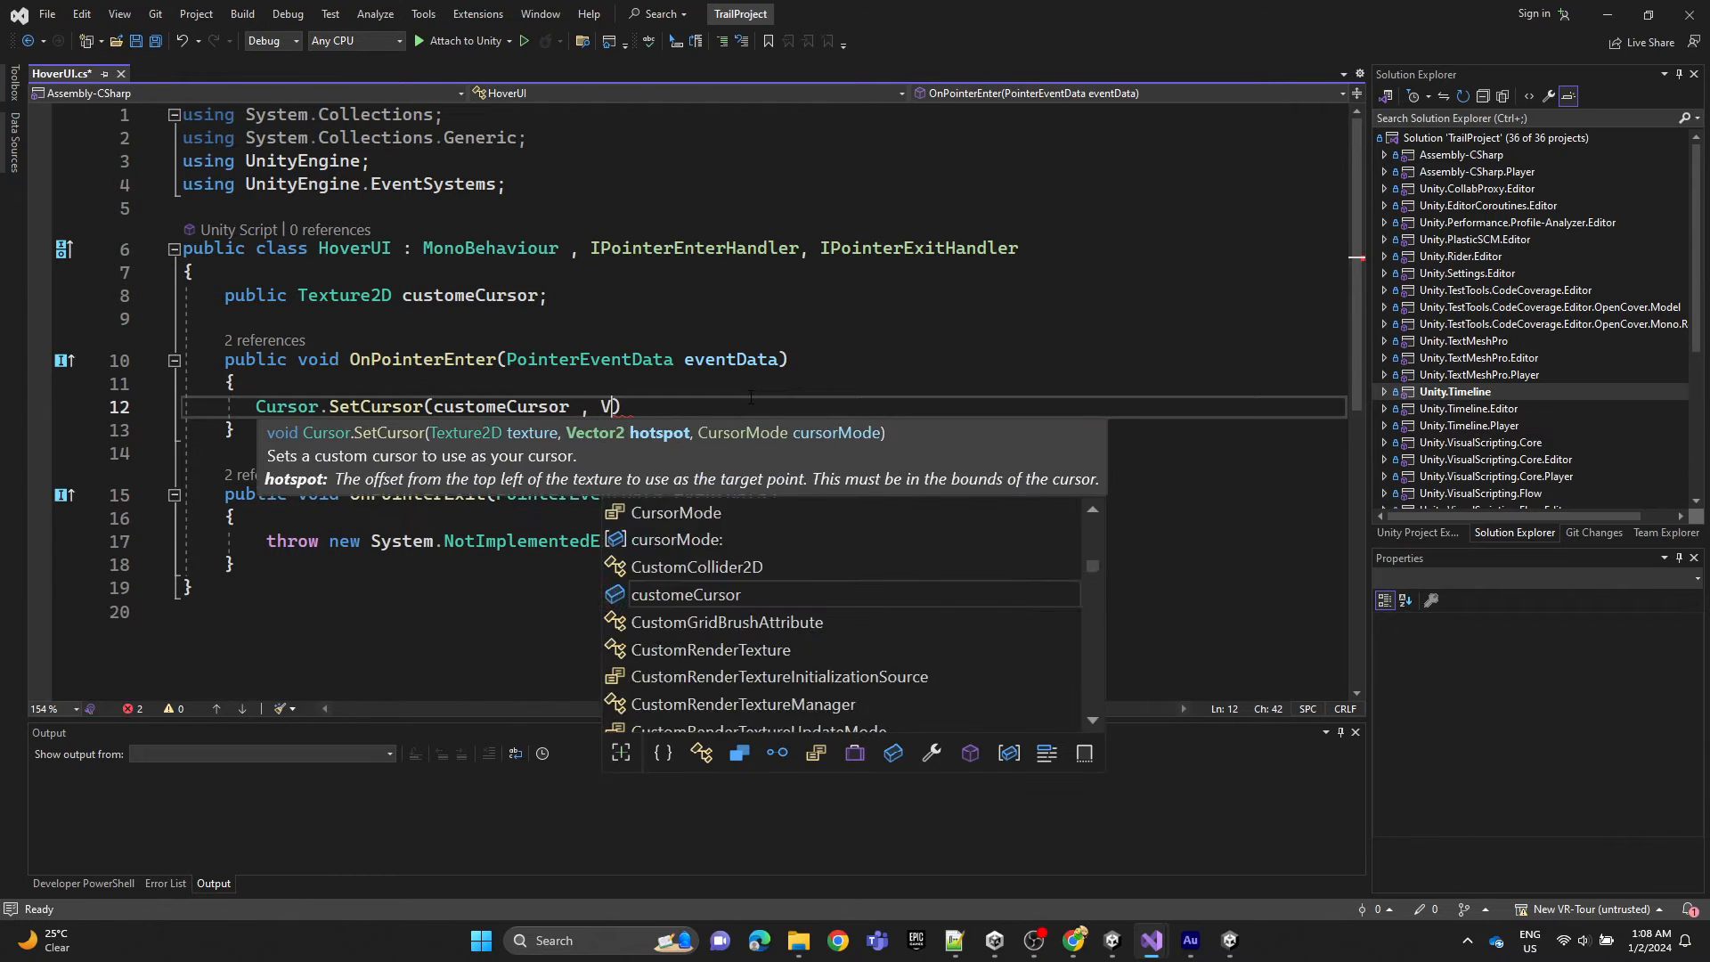
type("ector2.zero , CursorMode")
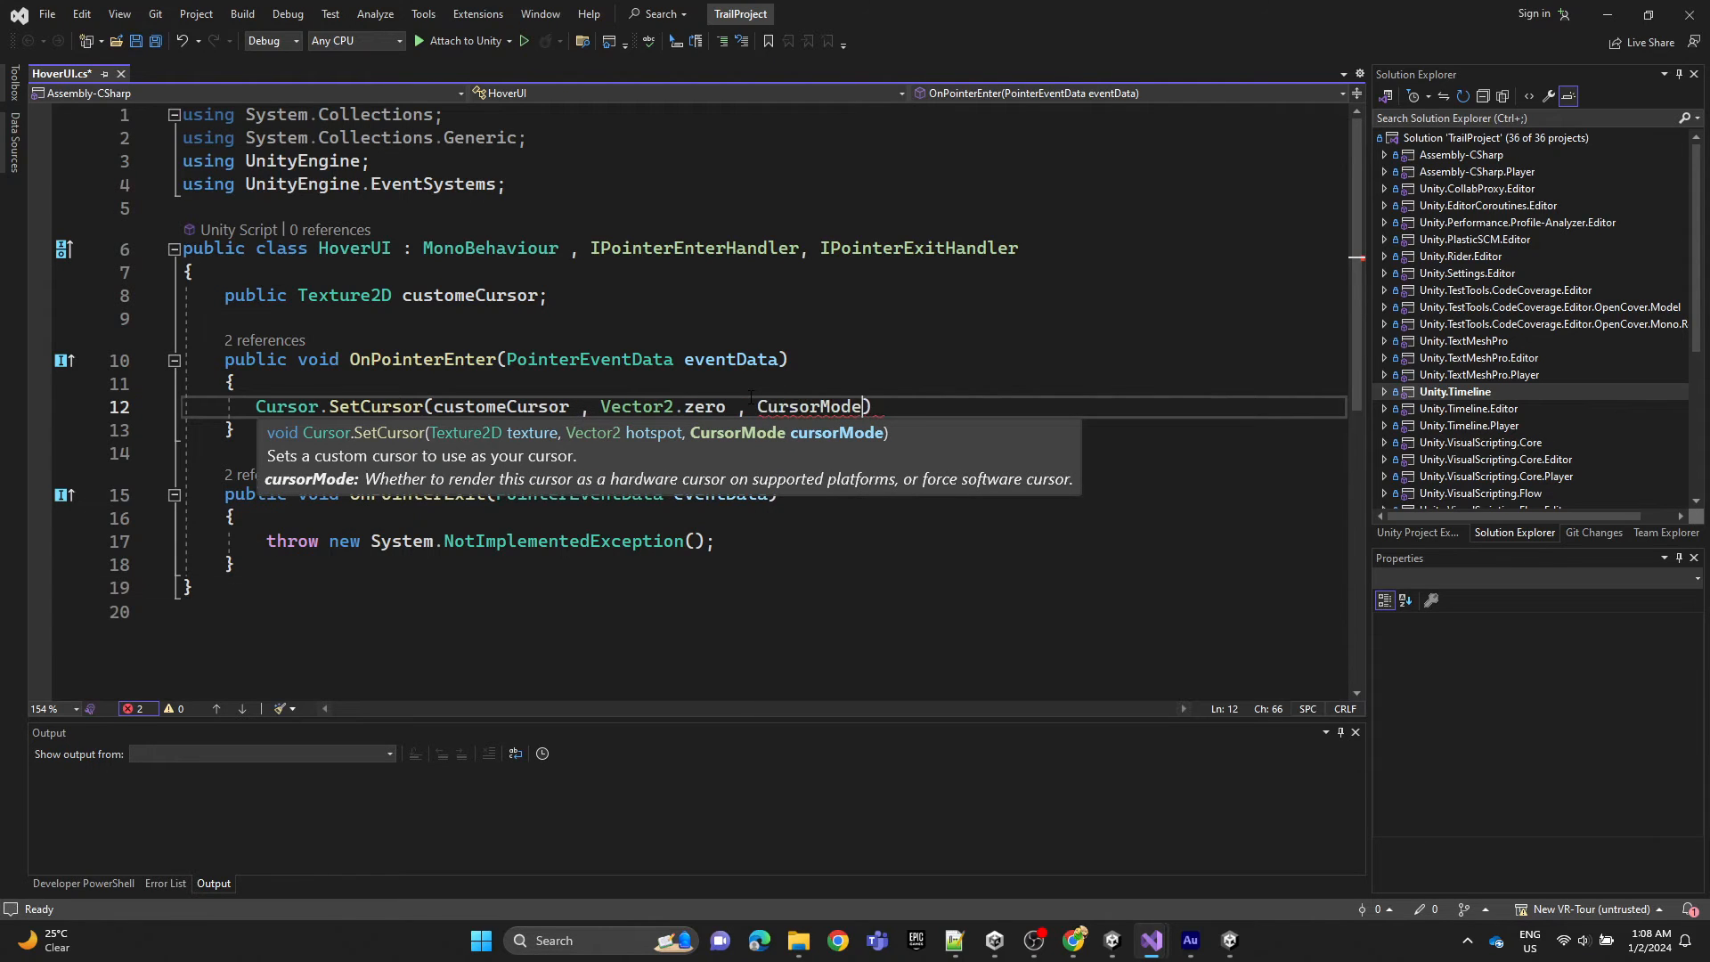
type(".Auto);")
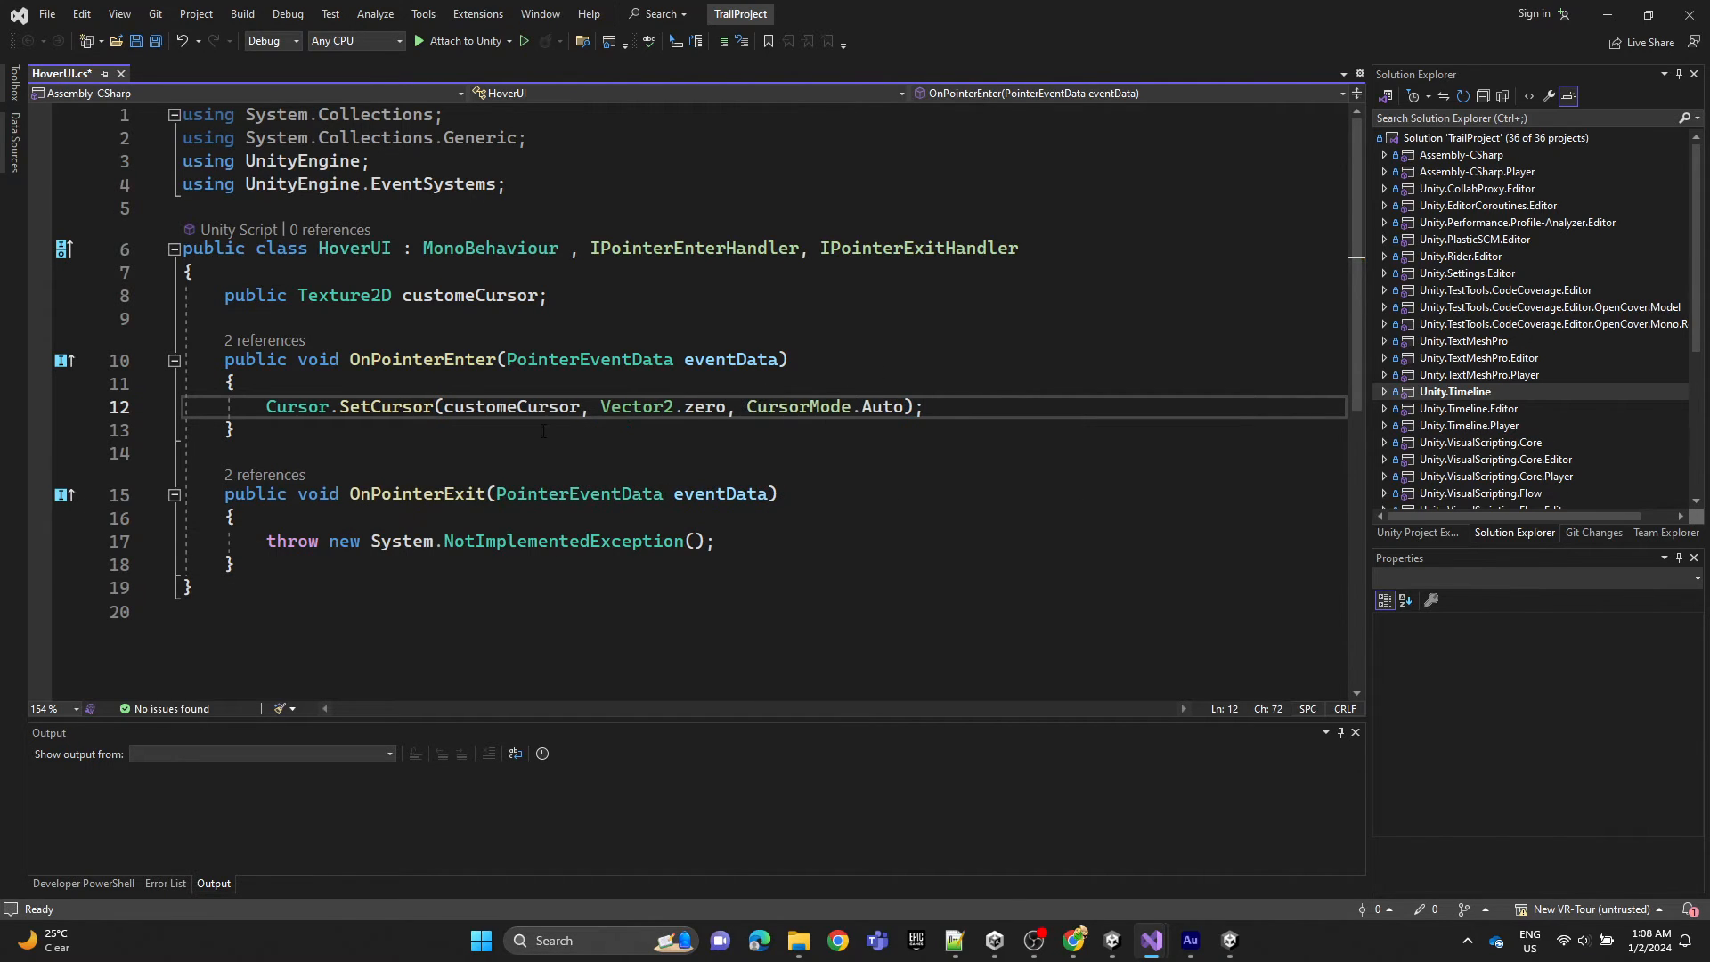
Make OnPointerExit reset the cursor with SetCursor(null, Vector2.zero, CursorMode.Auto).
left_click(723, 542)
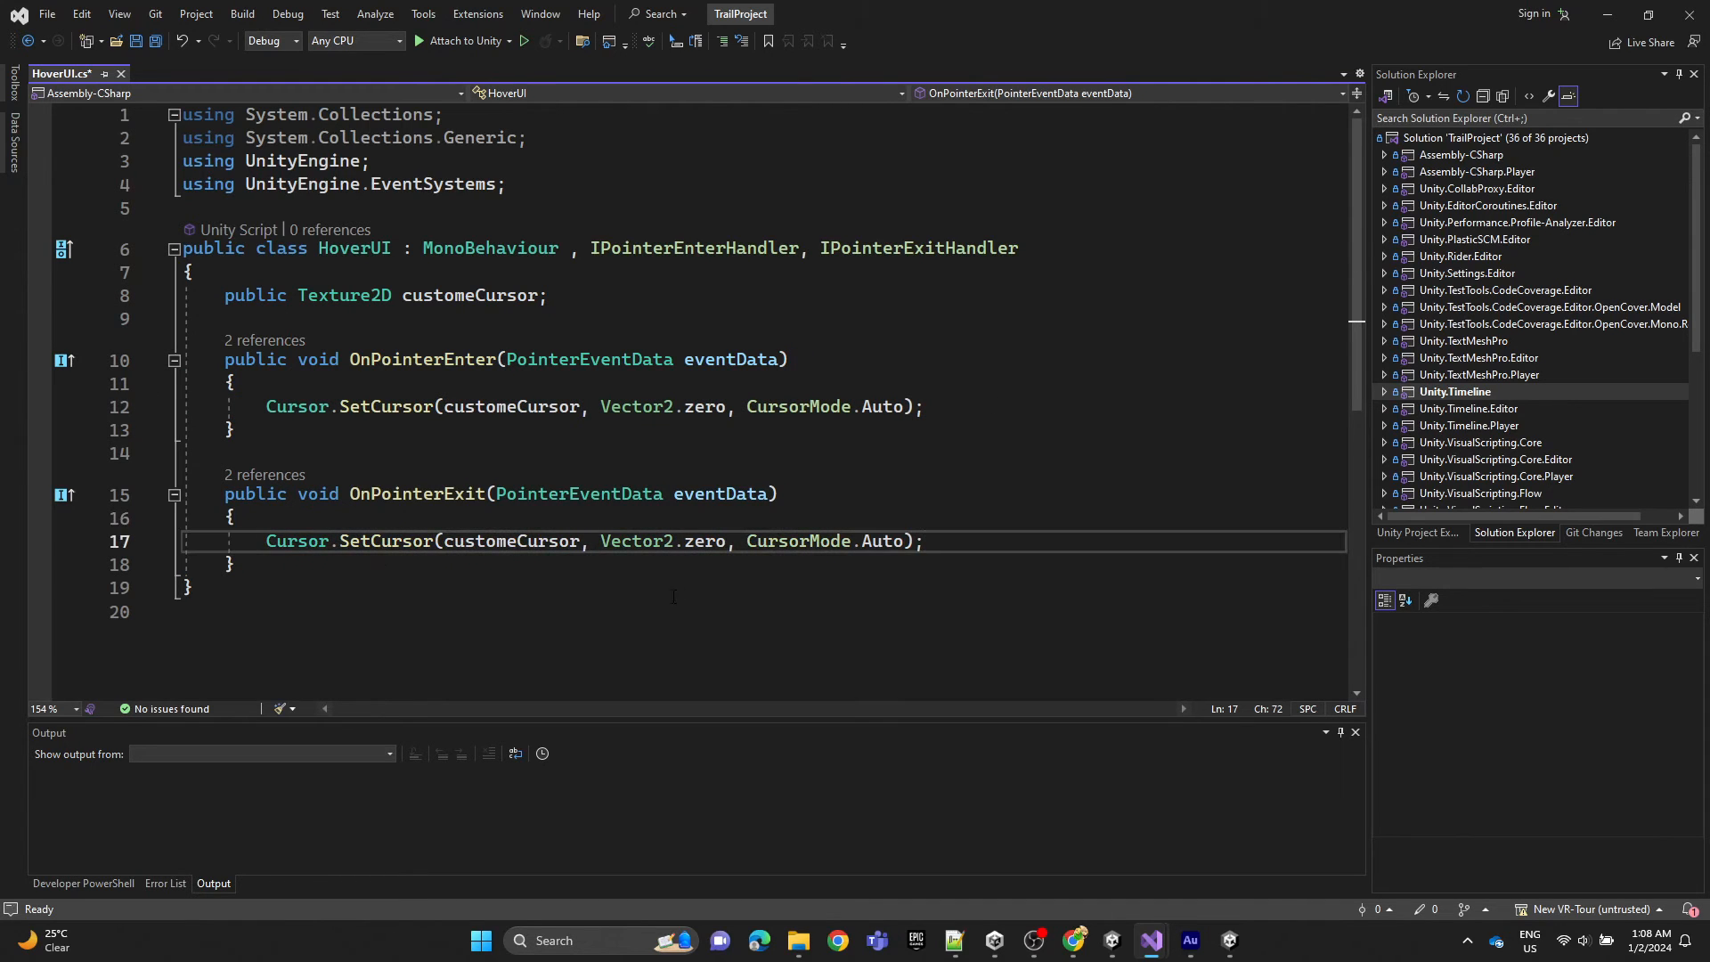
double_click(509, 540)
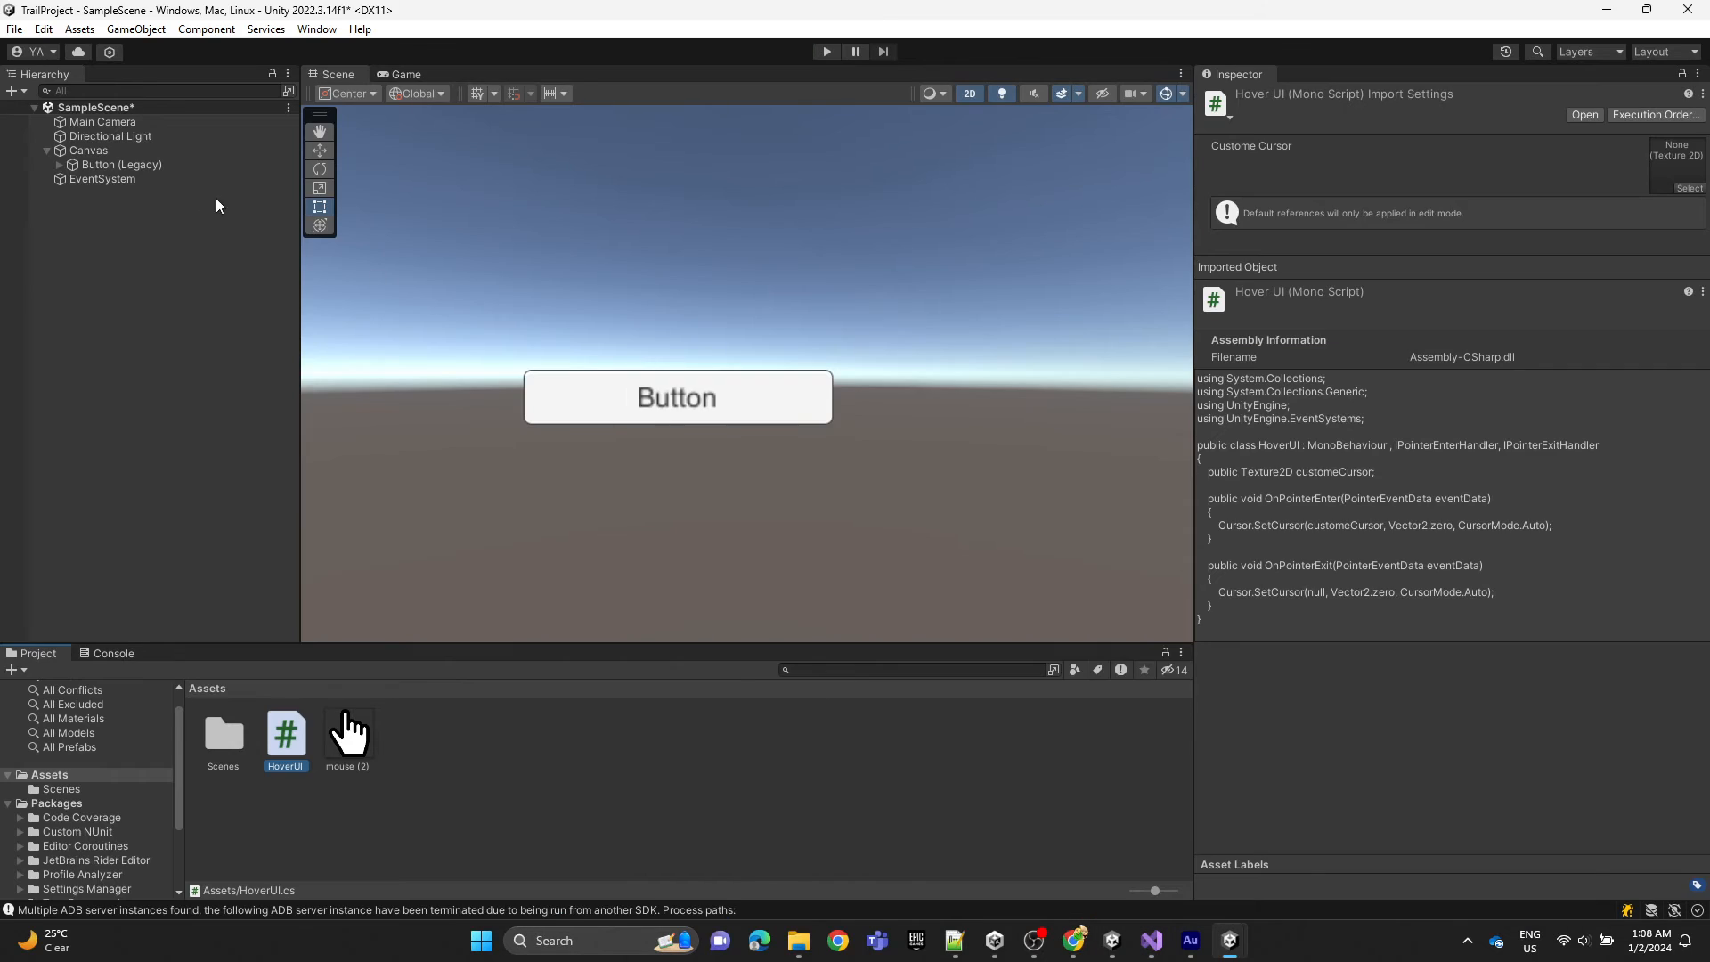
Assign the mouse (2) hand texture to the Canvas's HoverUI Custome Cursor field.
left_click(120, 165)
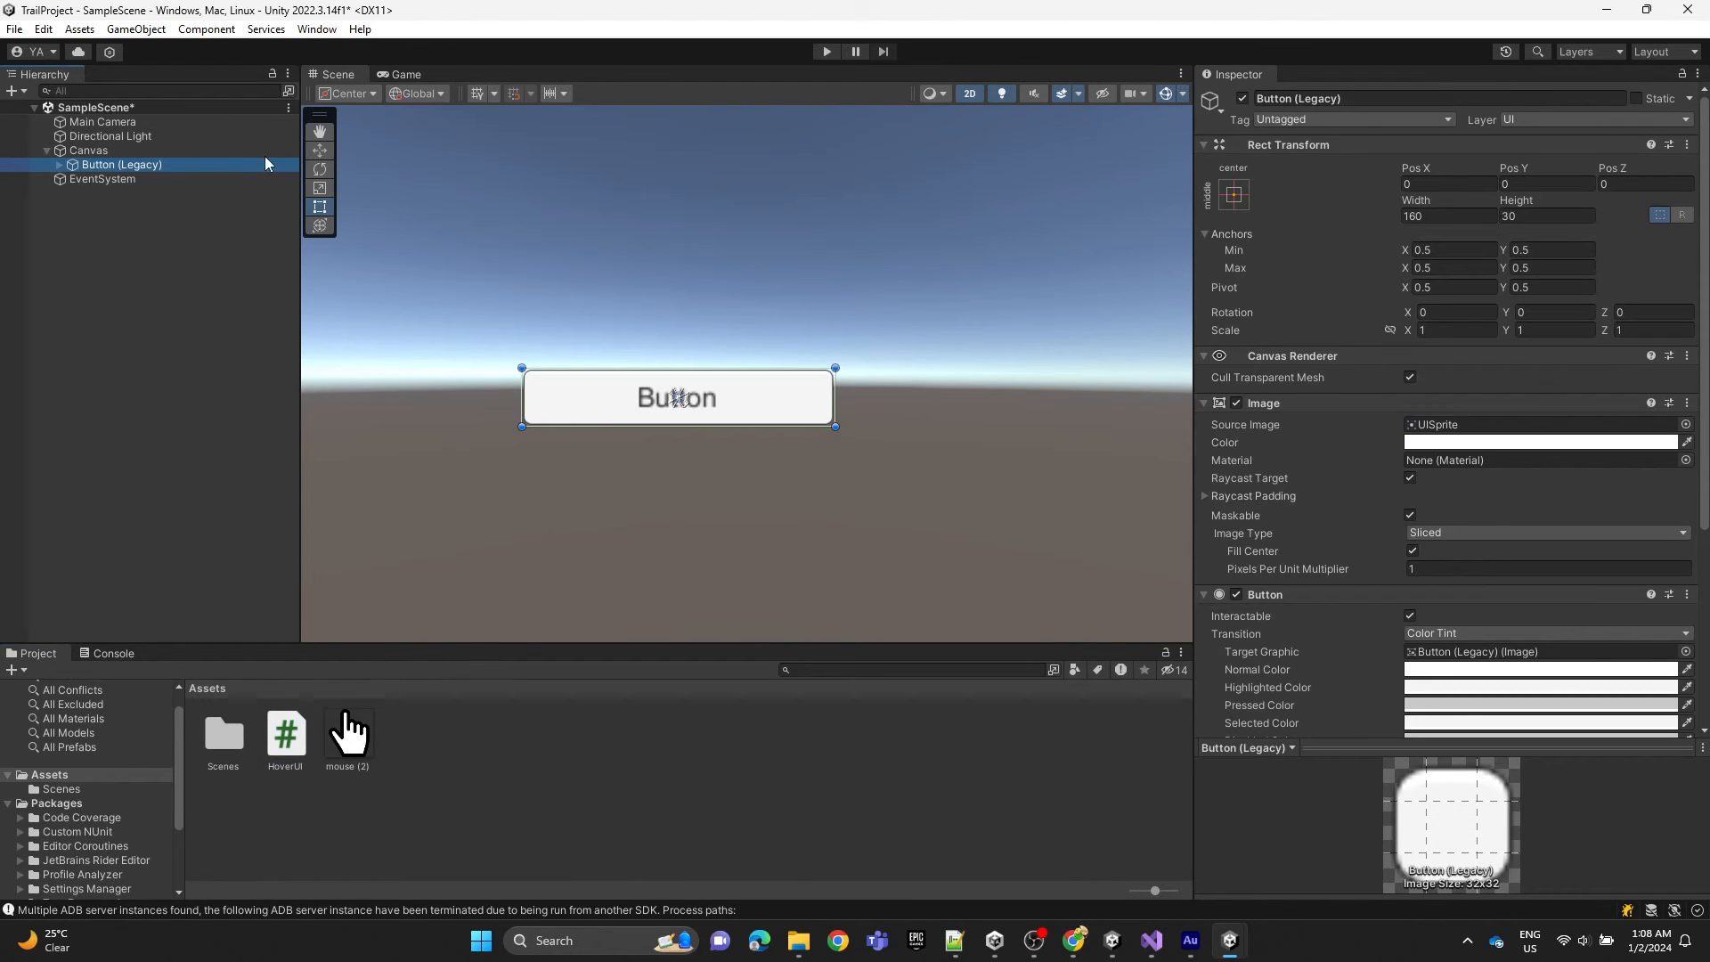
left_click(87, 150)
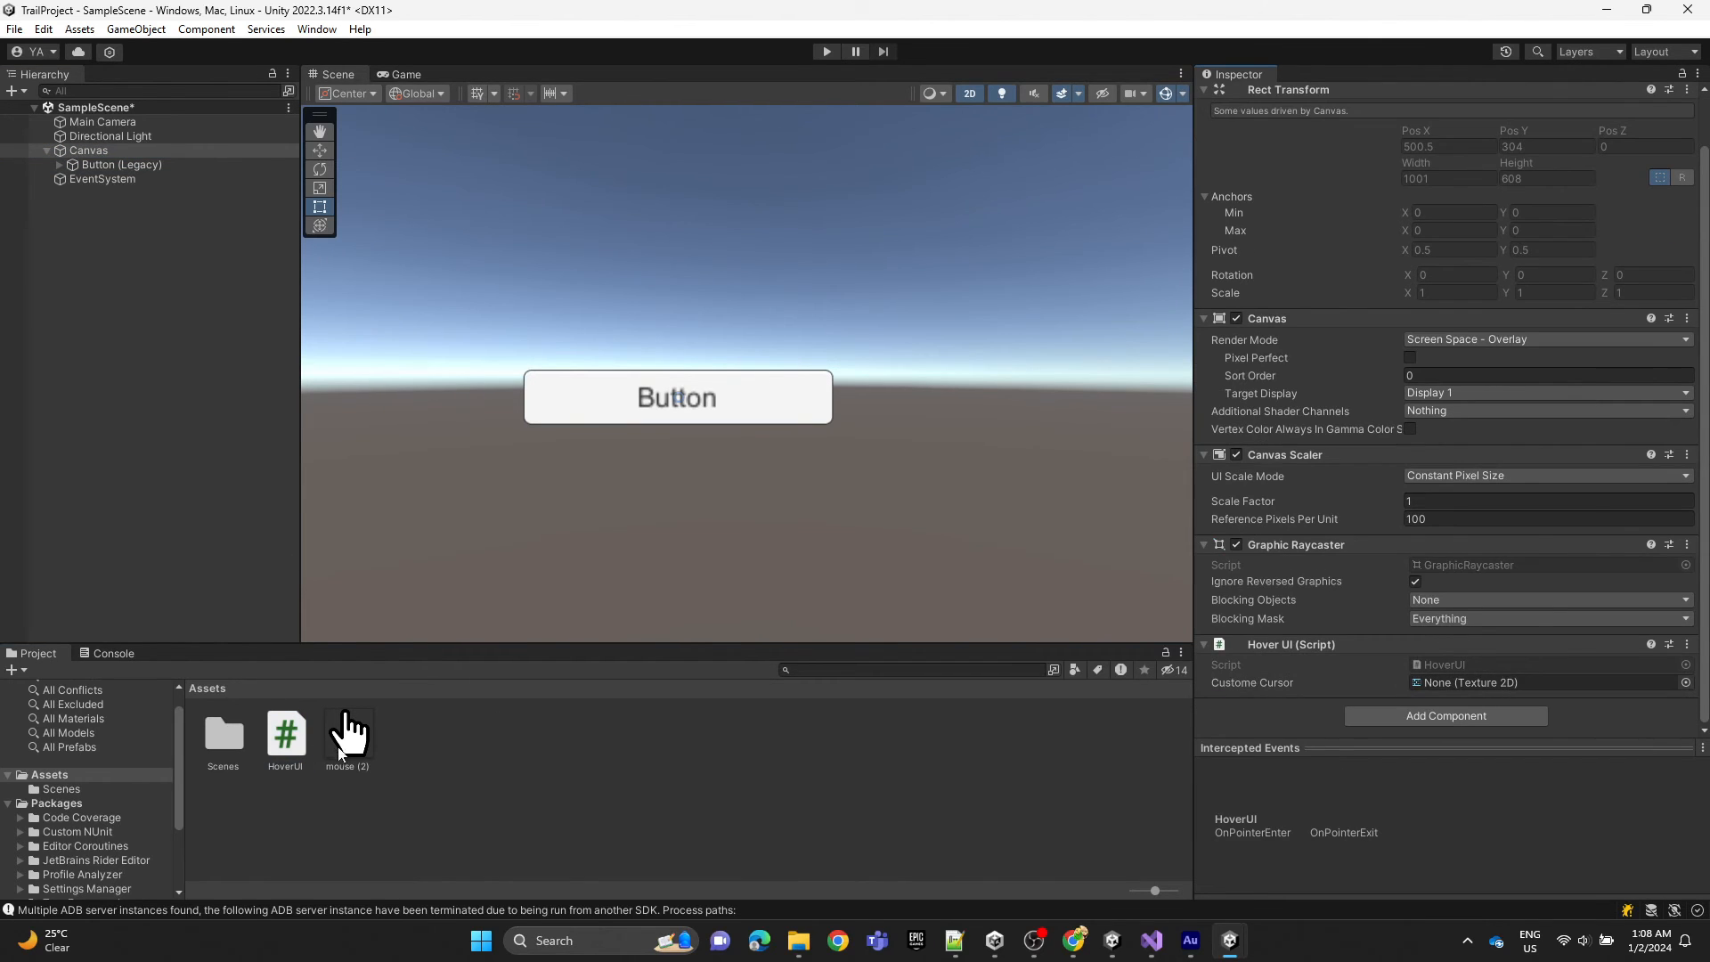
left_click_drag(347, 734, 1538, 681)
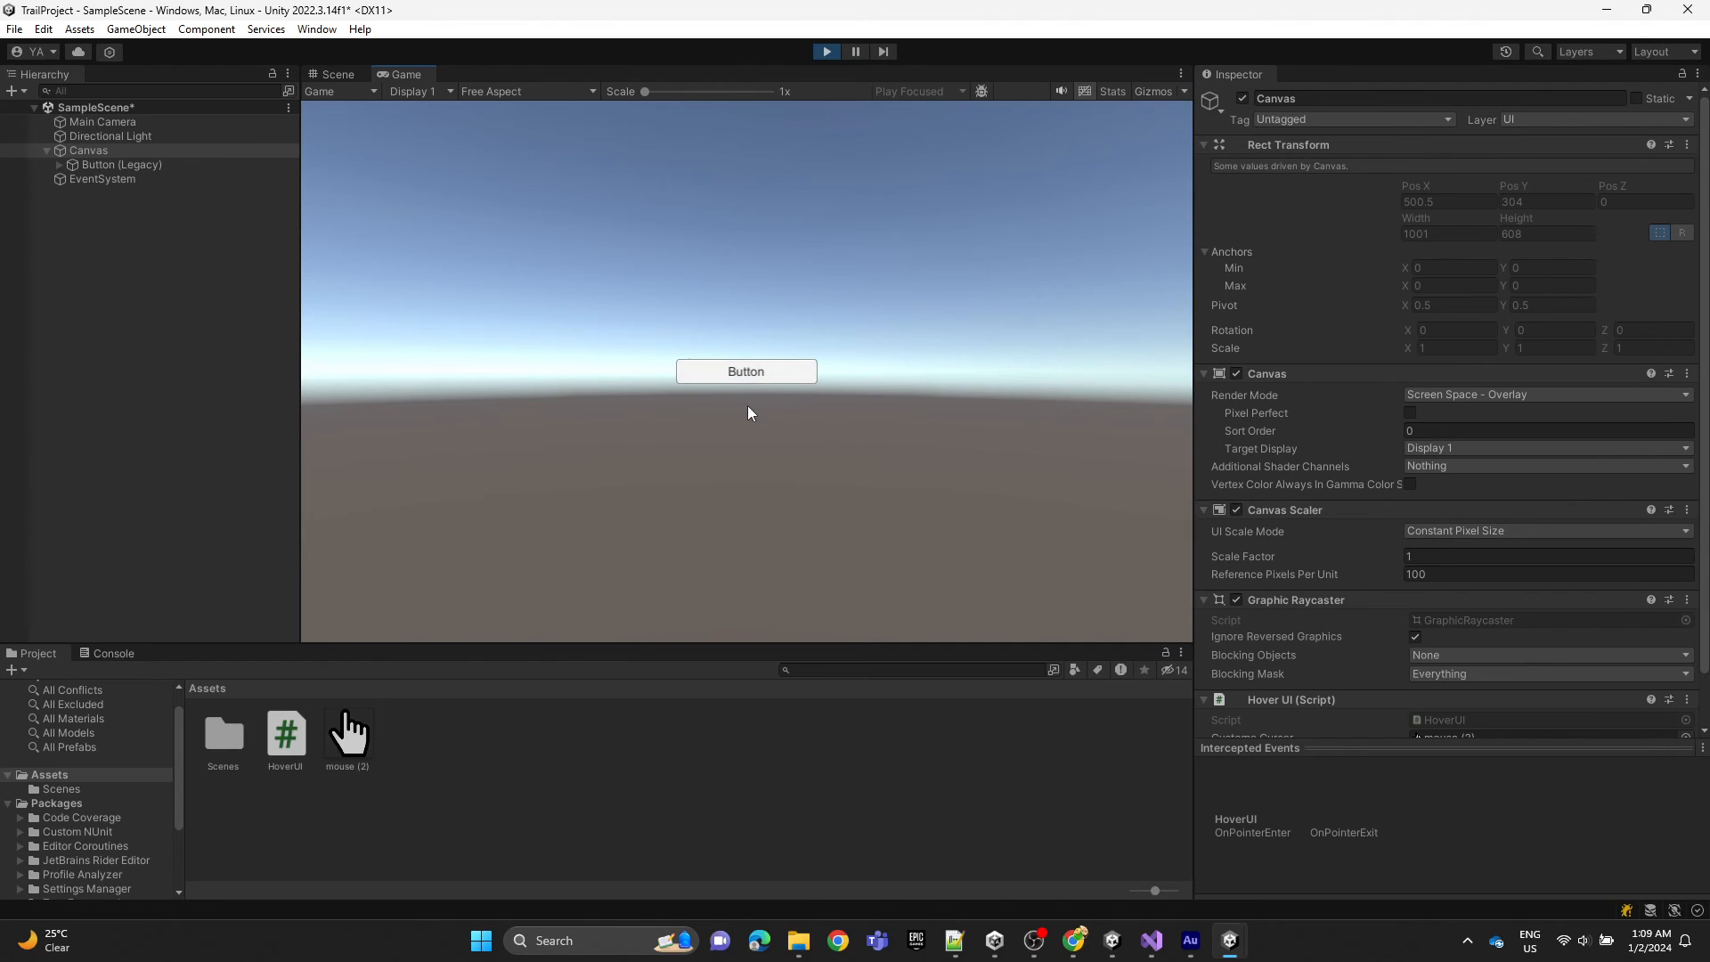
mouse_move(747, 378)
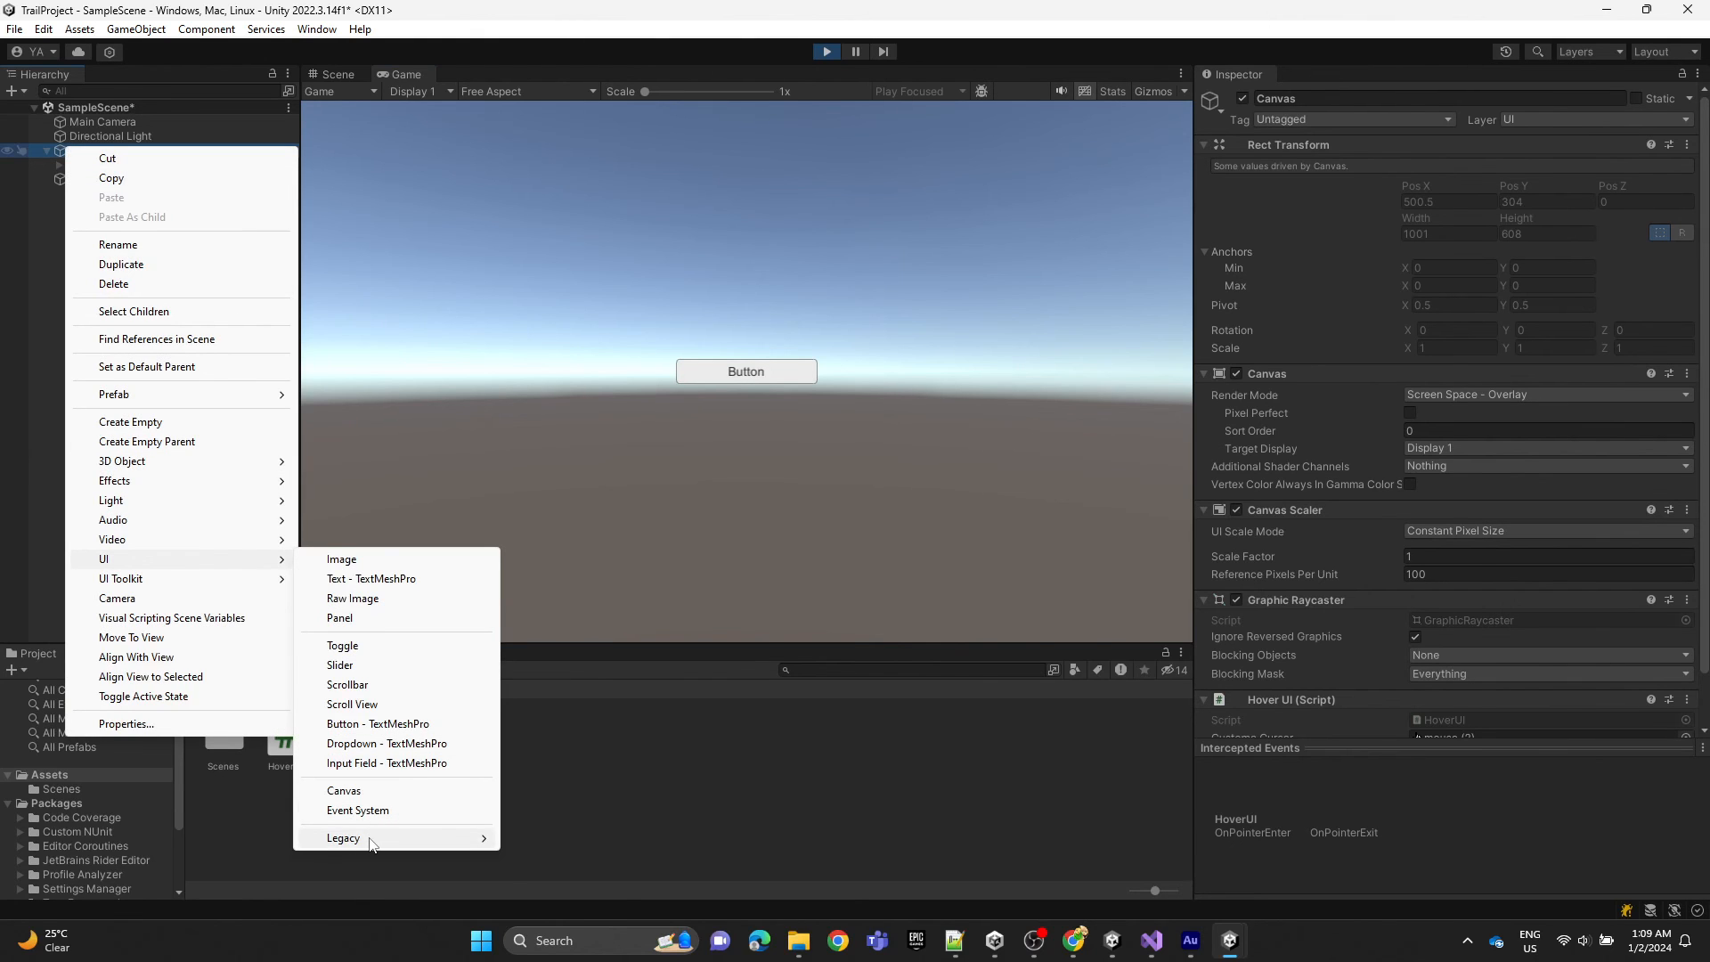
Add a Dropdown (Legacy) under the Canvas and place it beside the button.
left_click(342, 837)
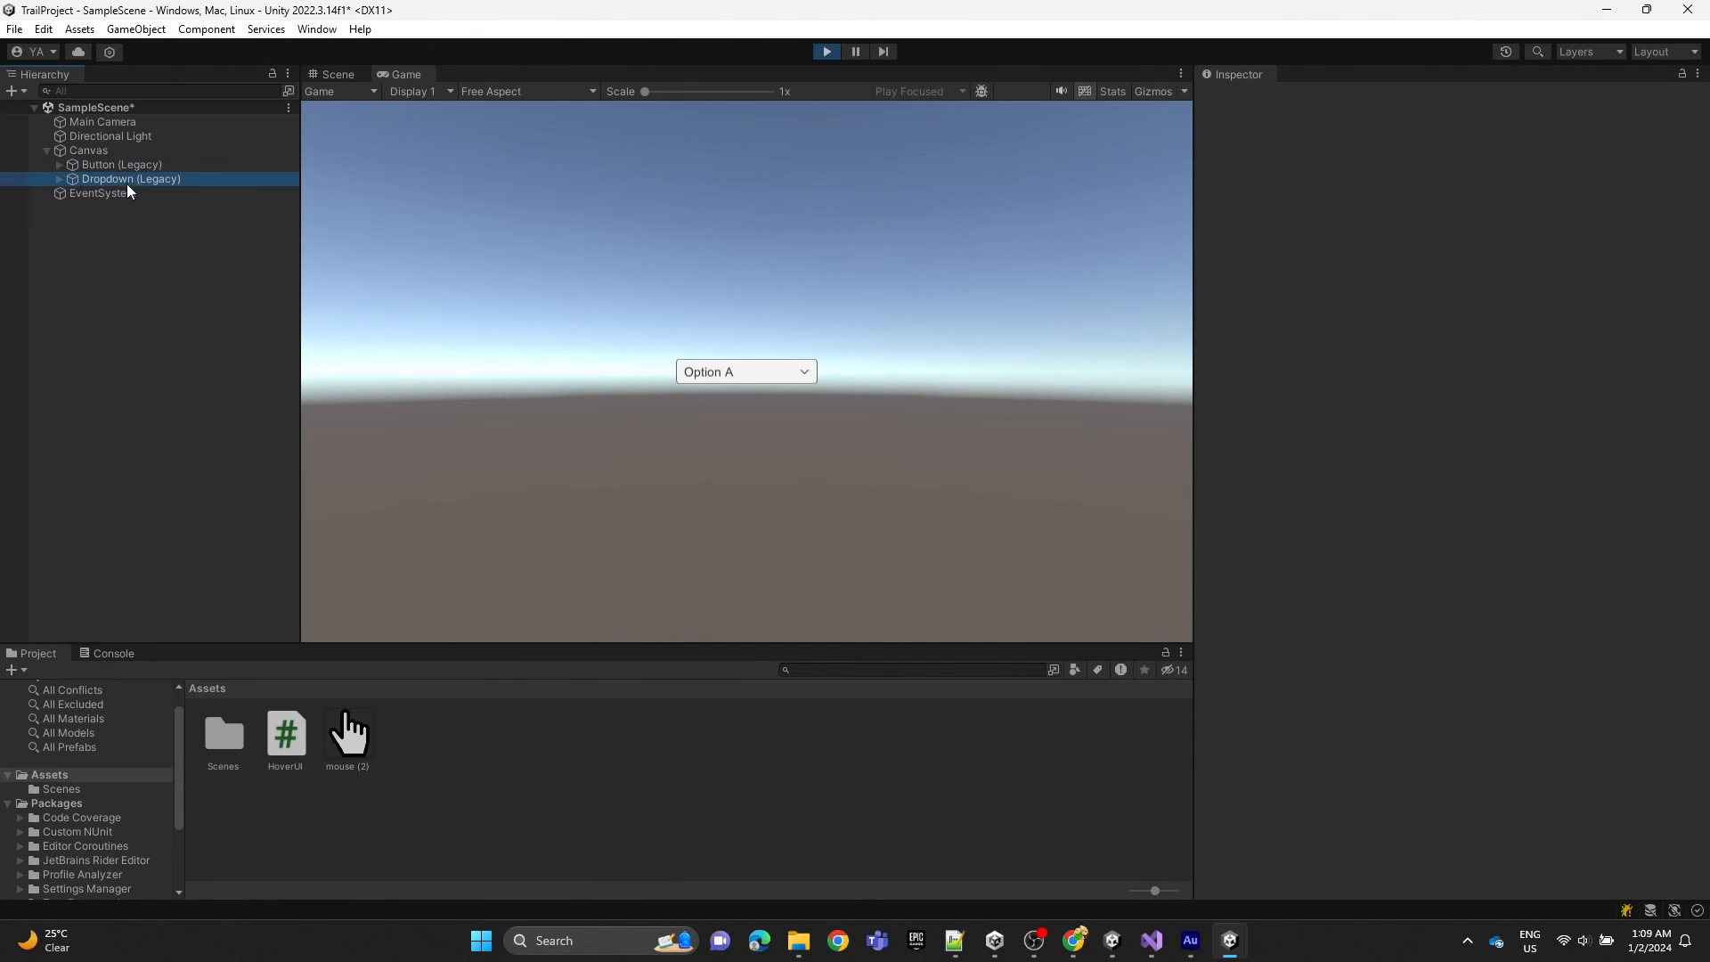
left_click(130, 179)
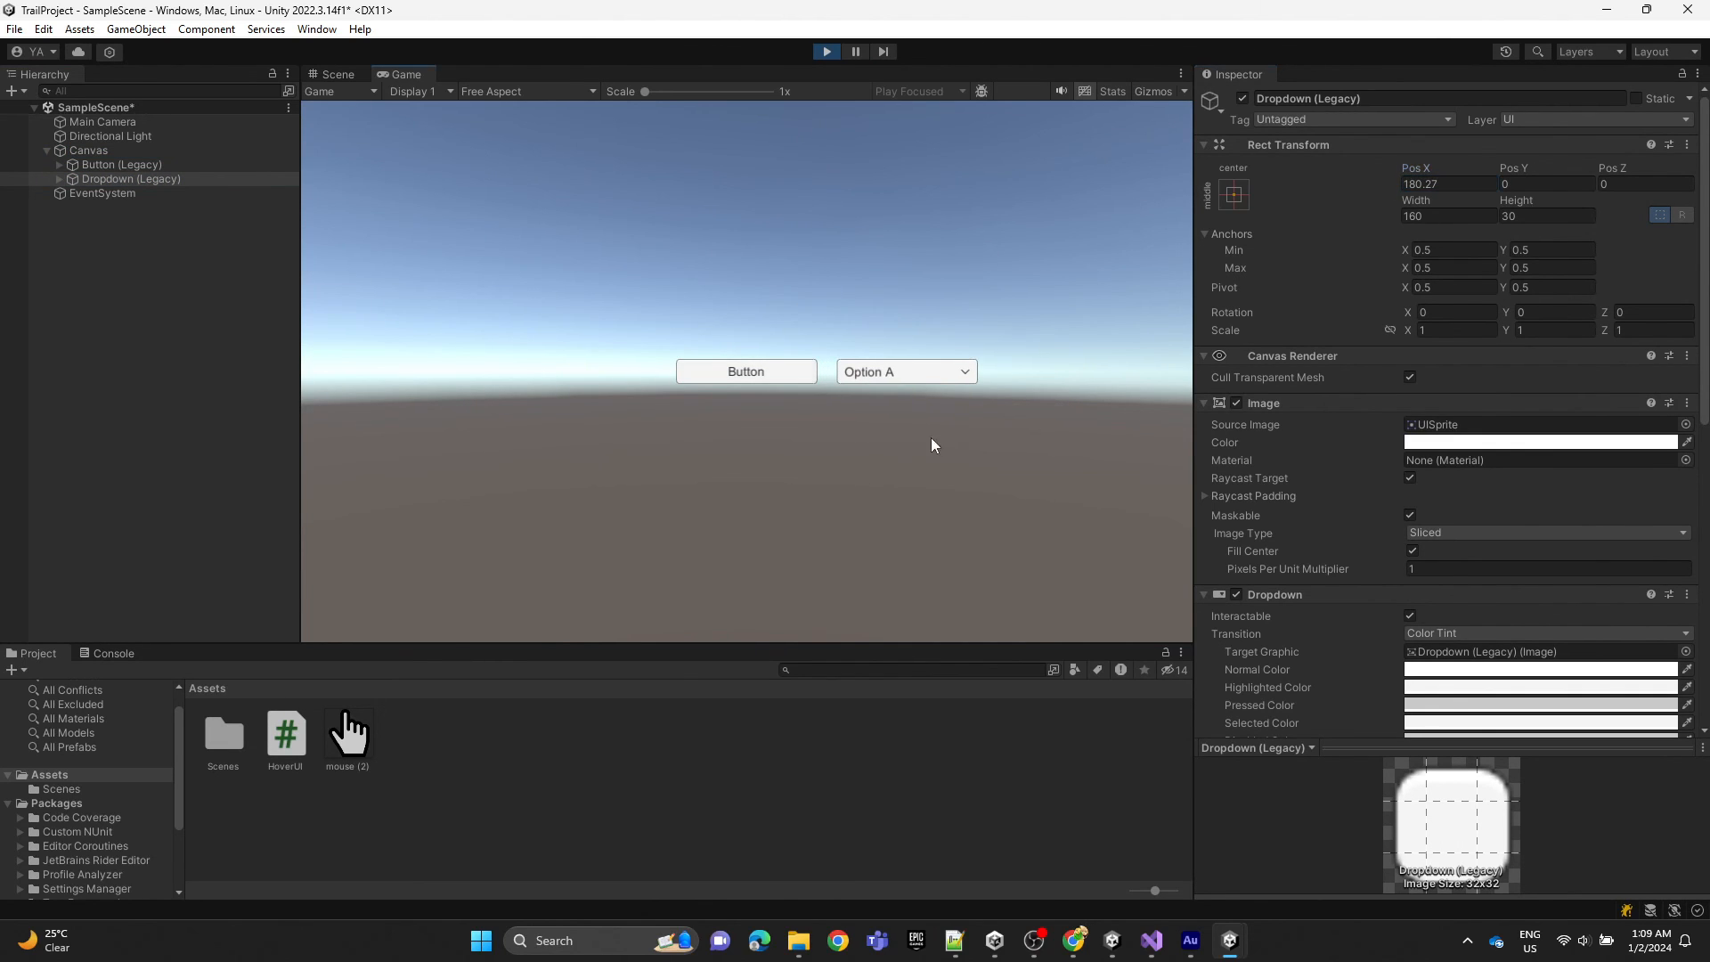
mouse_move(769, 378)
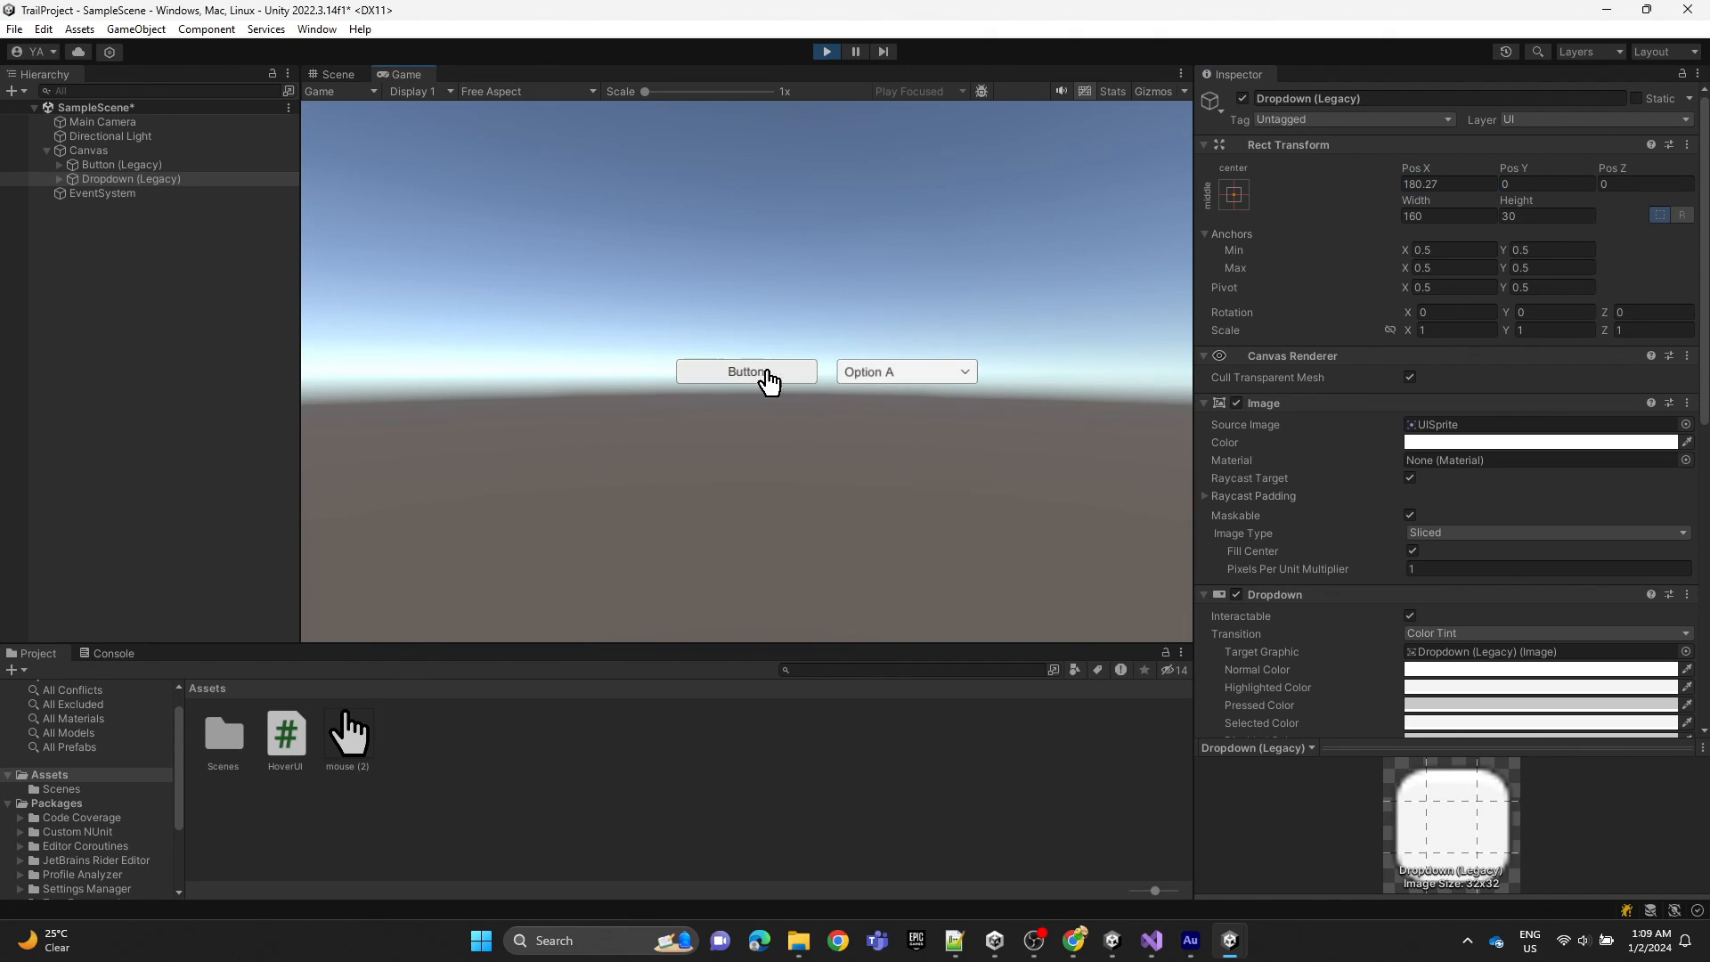
Try the button and the dropdown's options in the Game view during Play mode.
left_click(904, 371)
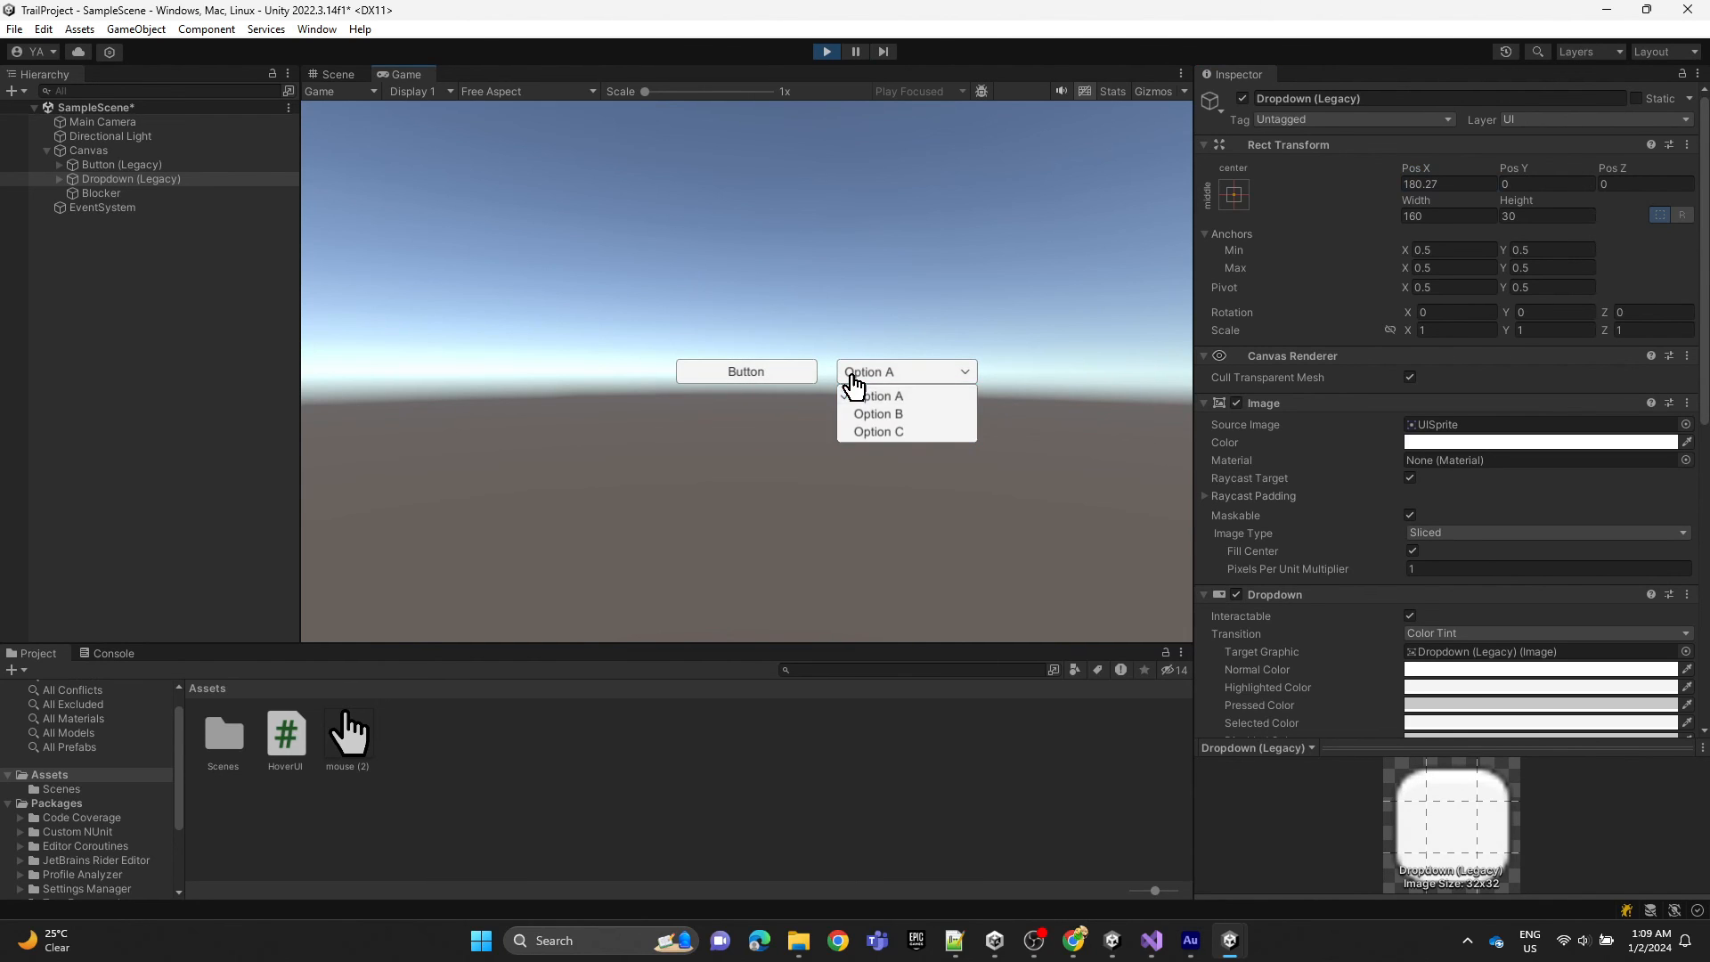
left_click(878, 396)
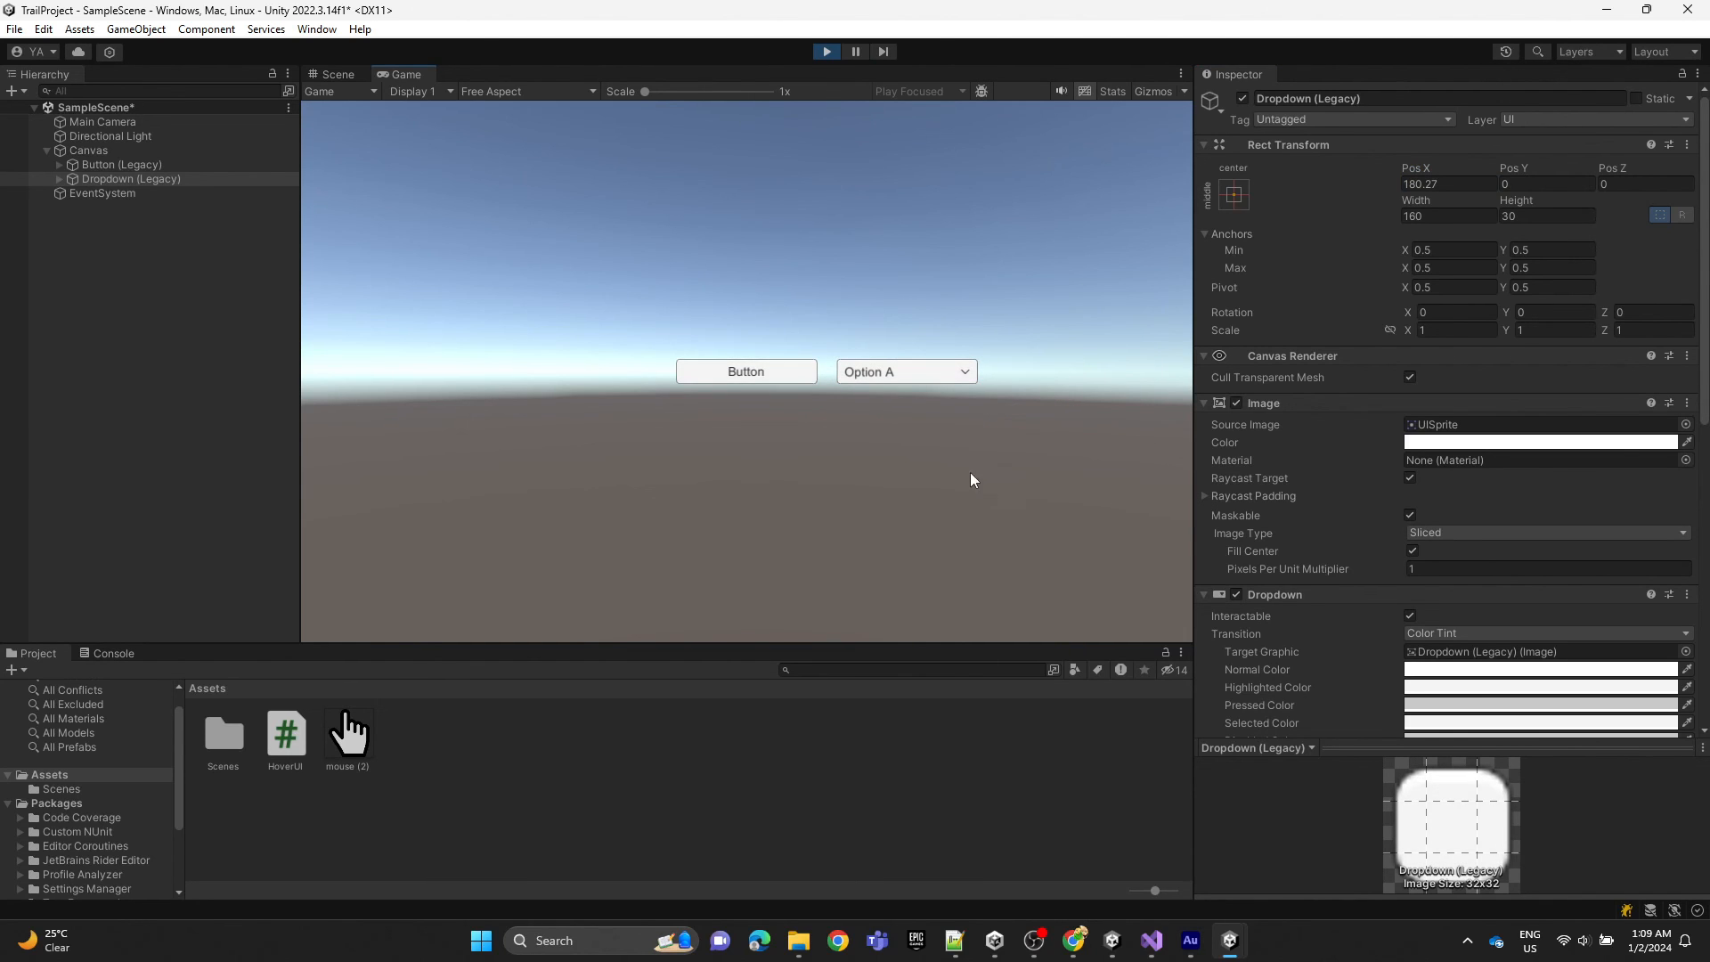